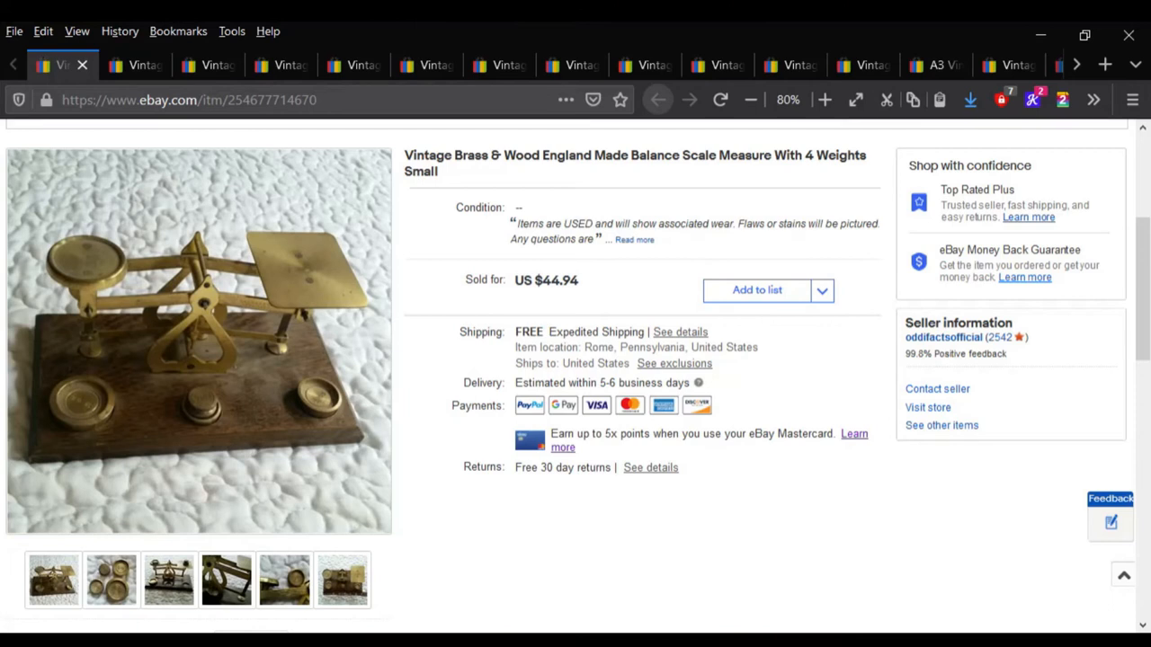
- Switch through the bamboo scroll and red velvet toddler dress tabs toward the Goody barrette sale
{"action": "left_click", "coordinate": [789, 65]}
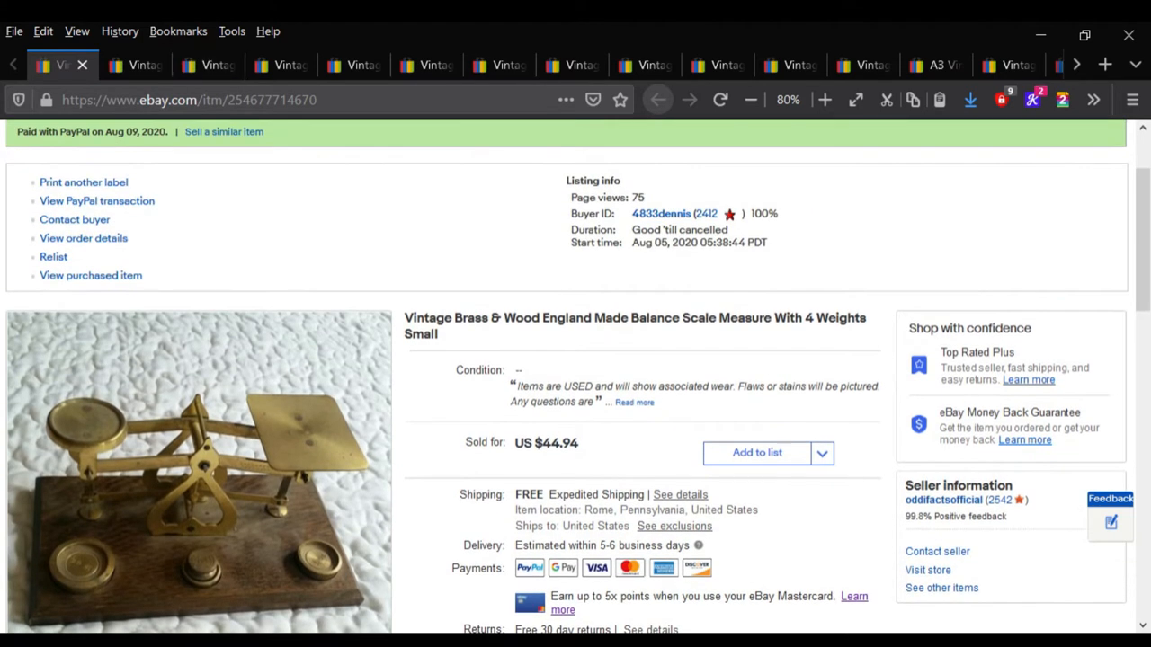
{"action": "scroll", "scroll_direction": "down", "scroll_amount": 3}
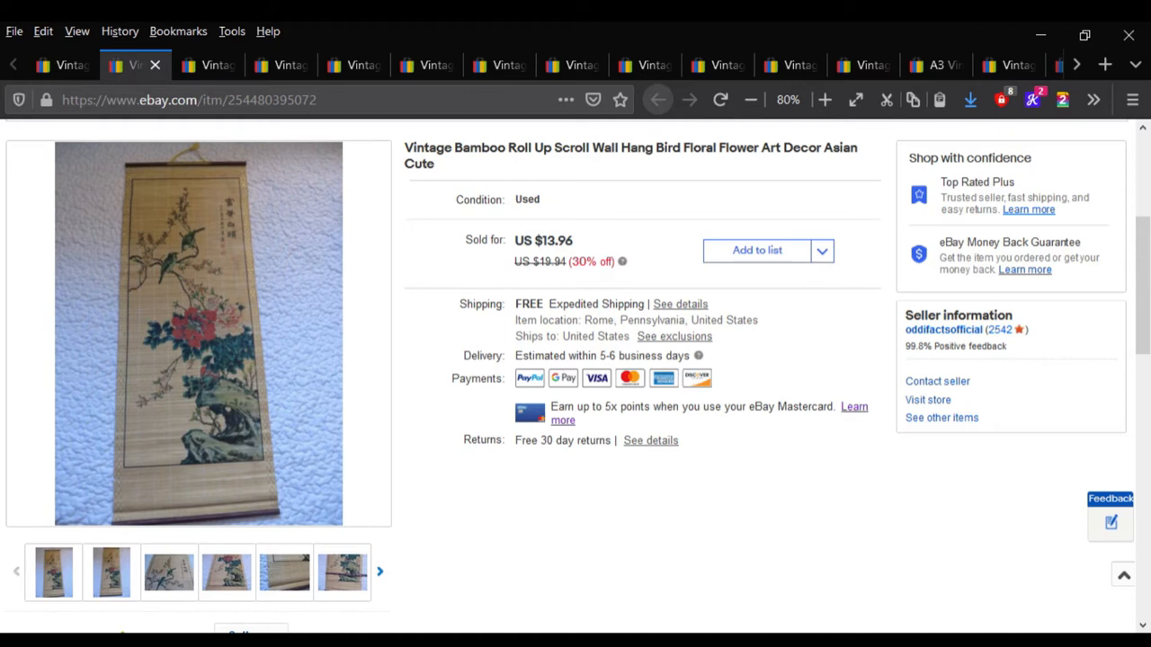
{"action": "left_click", "coordinate": [205, 65]}
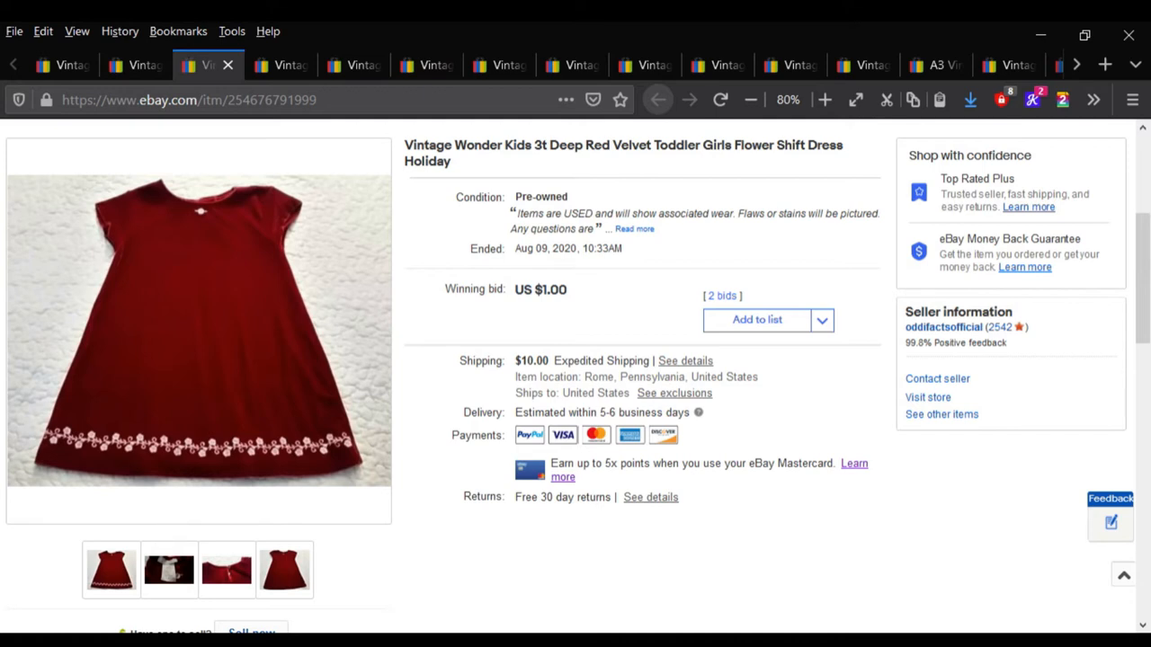
{"action": "left_click", "coordinate": [279, 65]}
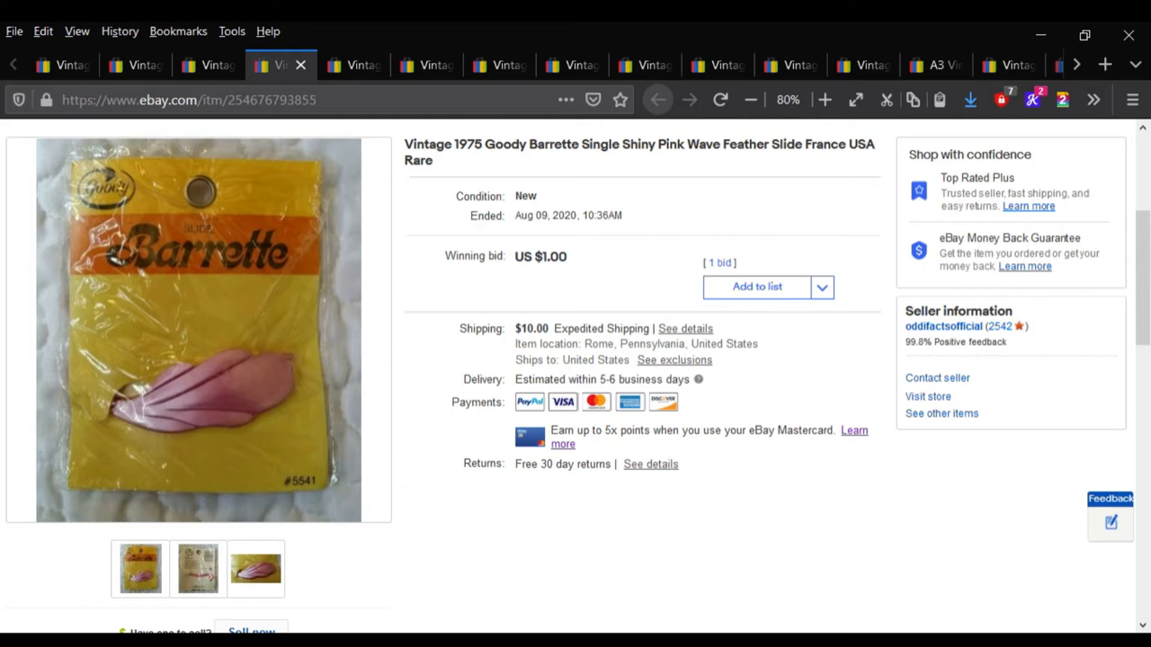
- Switch through the porcelain figurines and Deco Room switch cover to the $48.96 Bernz-O-Matic torch
{"action": "left_click", "coordinate": [353, 64]}
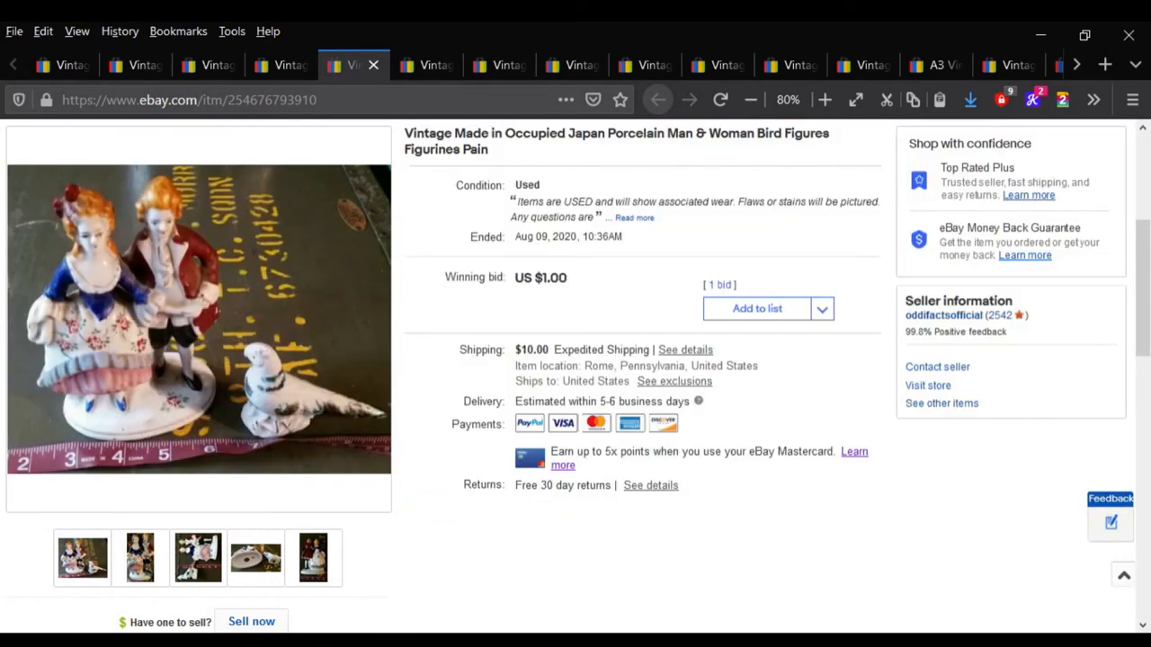
{"action": "left_click", "coordinate": [425, 65]}
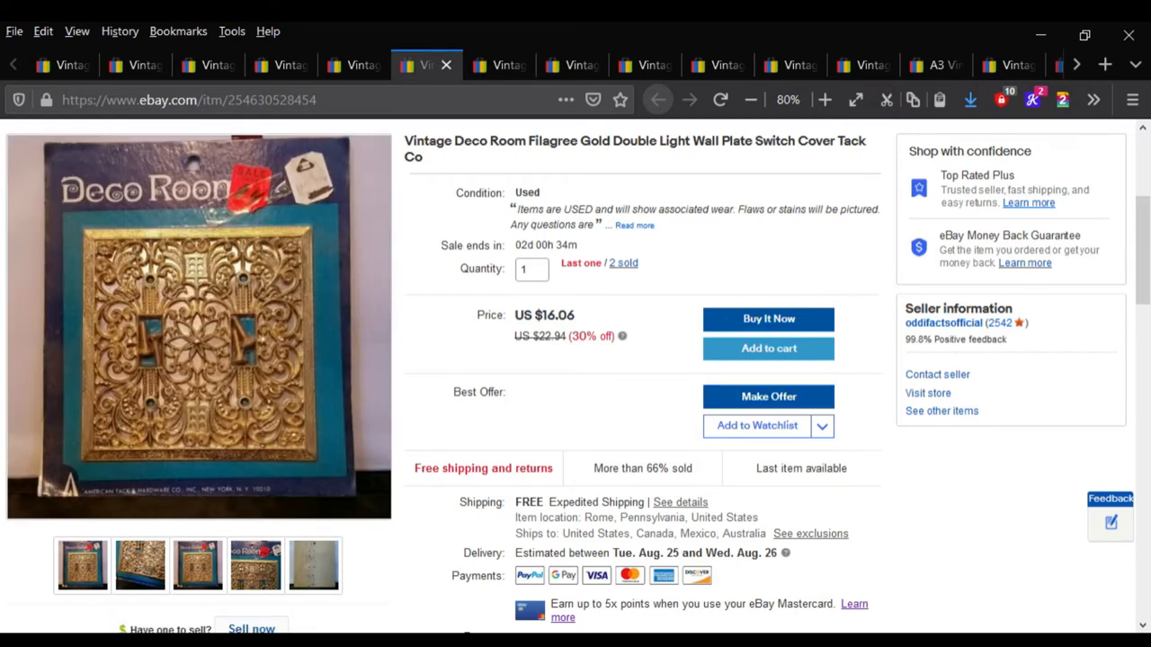
{"action": "left_click", "coordinate": [500, 64]}
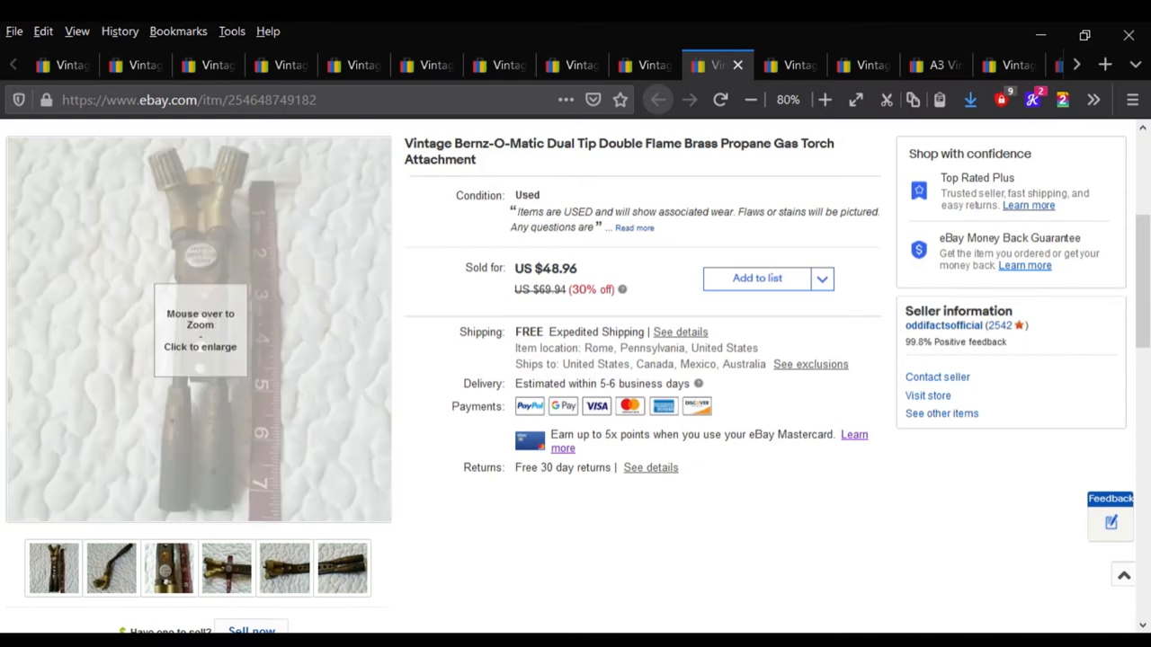
- Bring up the mid-century textured glass ceiling light sold at $76.96
{"action": "left_click", "coordinate": [197, 328]}
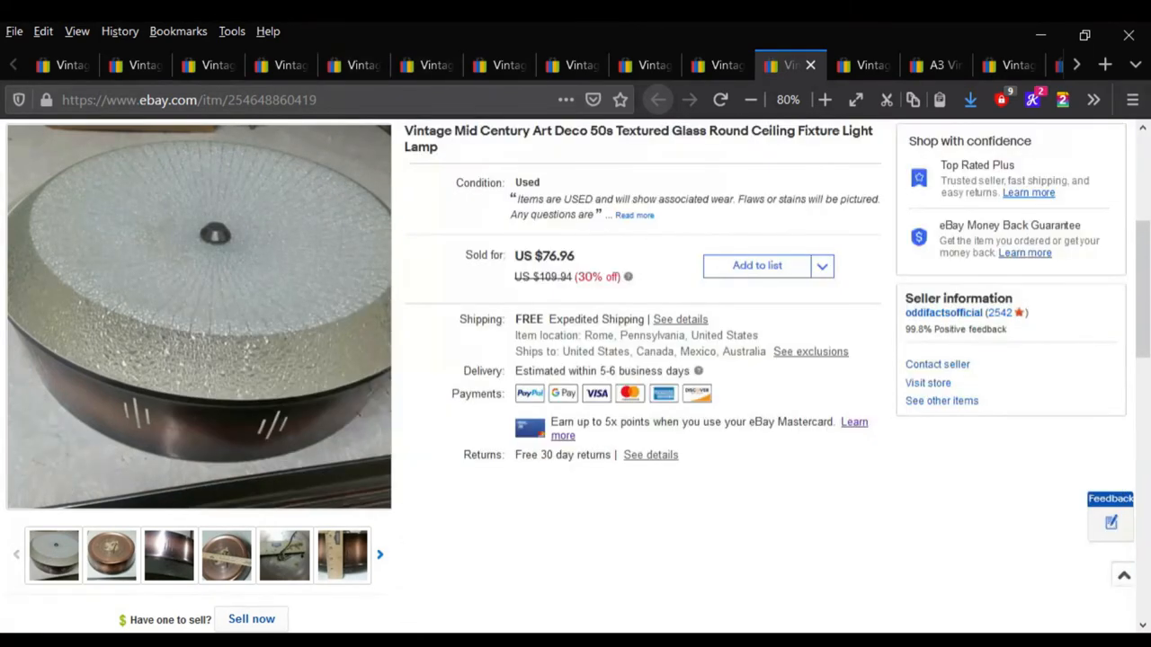
- Bring up the Disney Mickey rainbow twin sheet set sold at $34.96
{"action": "left_click", "coordinate": [859, 65]}
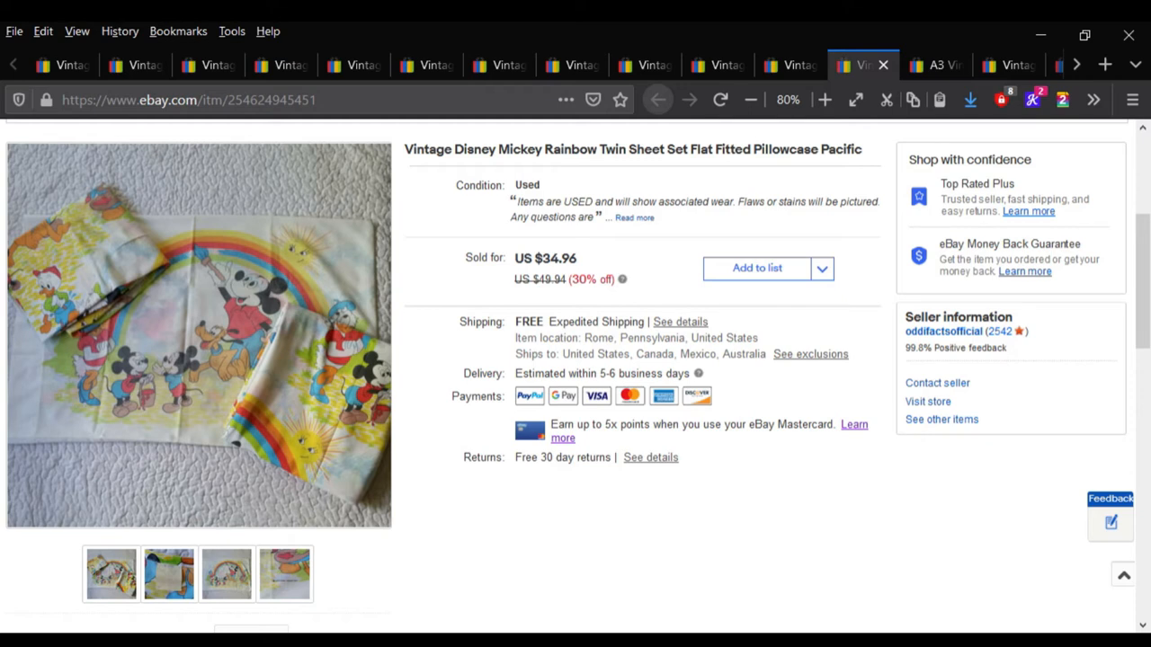
{"action": "mouse_move", "coordinate": [197, 333]}
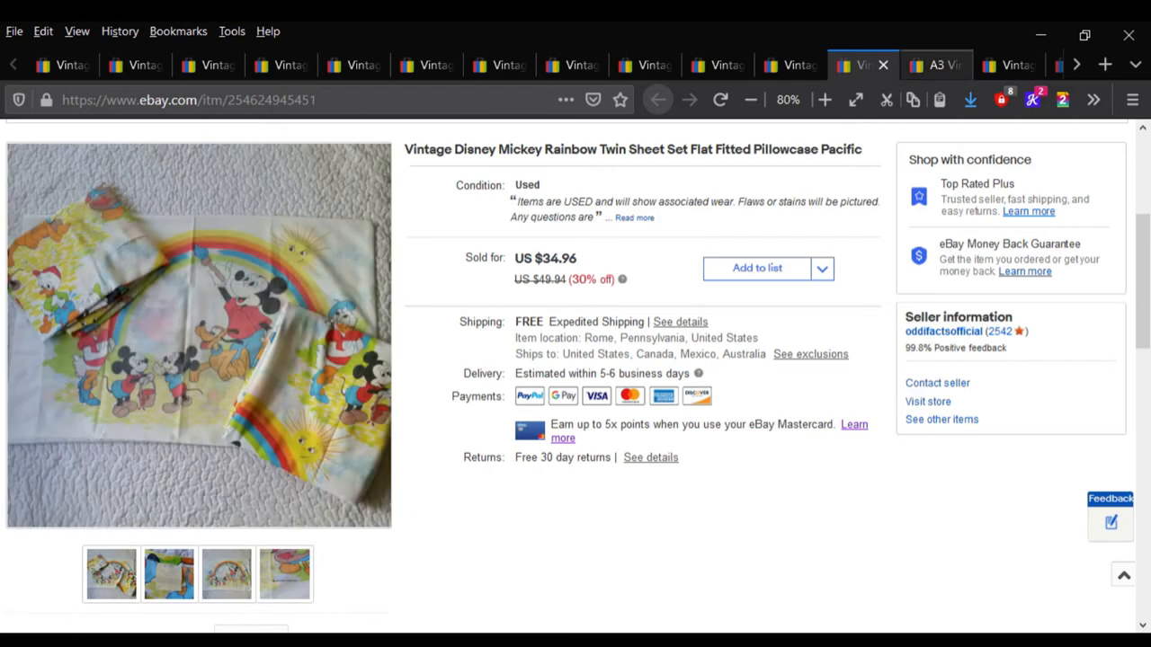
- Bring up the set of four blue metal lidded nesting boxes sold at $34.96
{"action": "left_click", "coordinate": [935, 64]}
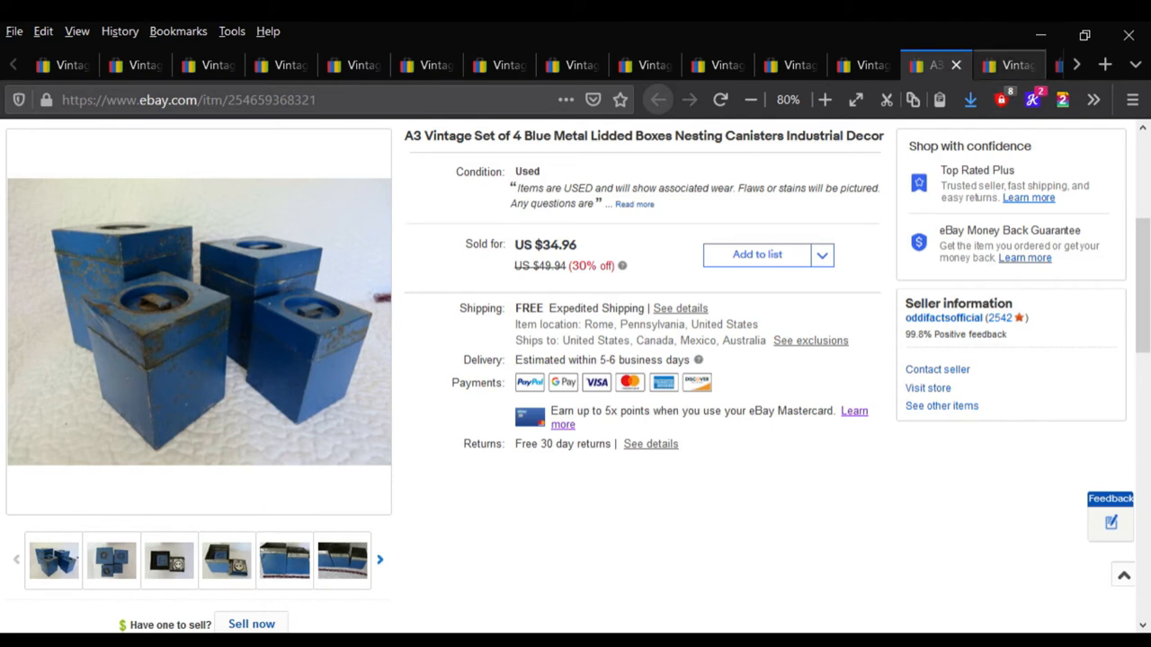
- Move from the Garden of Content print at $14.31 to the Bates Colt 150 stapler at $15.71
{"action": "left_click", "coordinate": [1007, 65]}
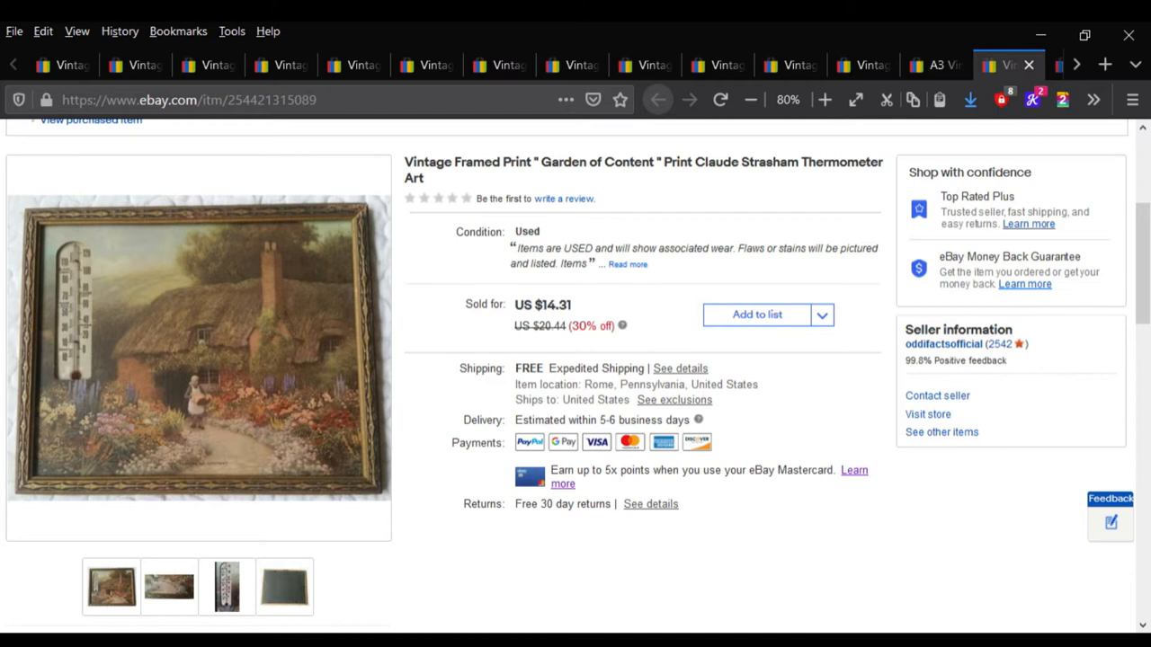
{"action": "left_click", "coordinate": [198, 346]}
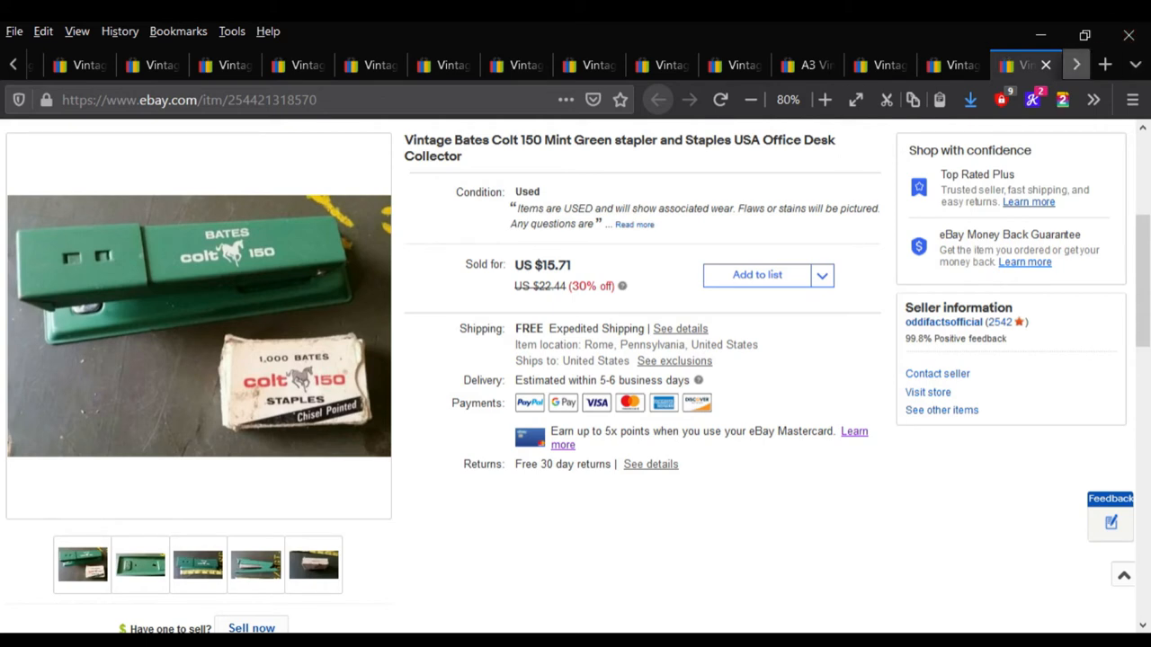
- Review the carved bear at $17.46, then the brass Scottish terrier pen rest at $16.06
{"action": "left_click", "coordinate": [369, 65]}
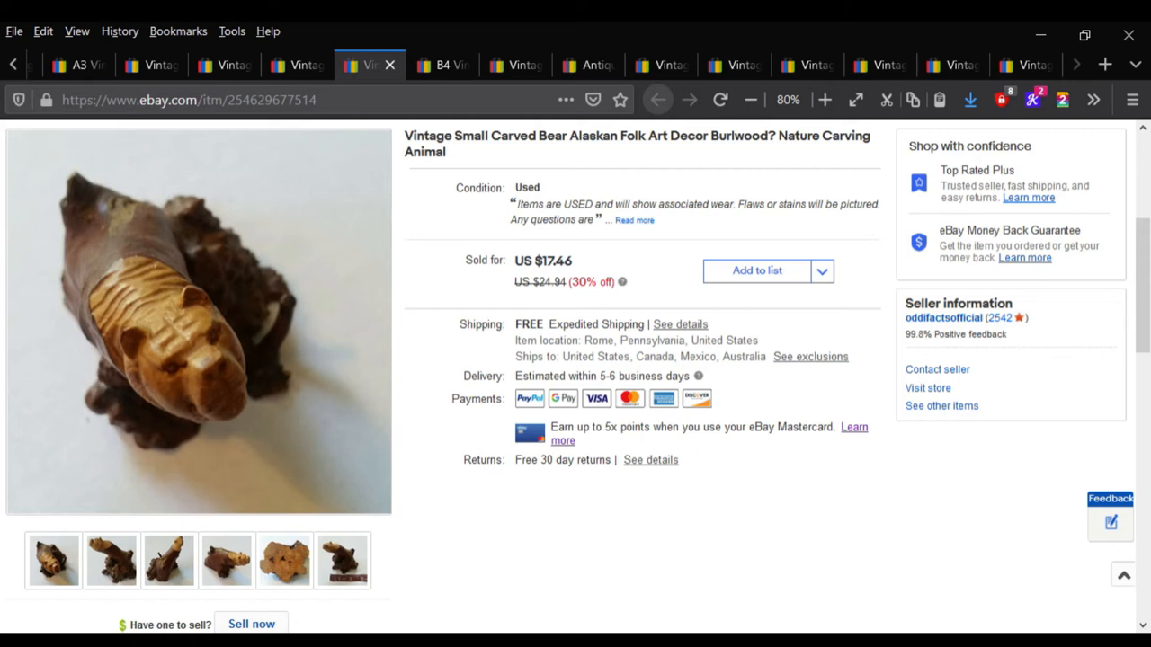
{"action": "left_click", "coordinate": [443, 65]}
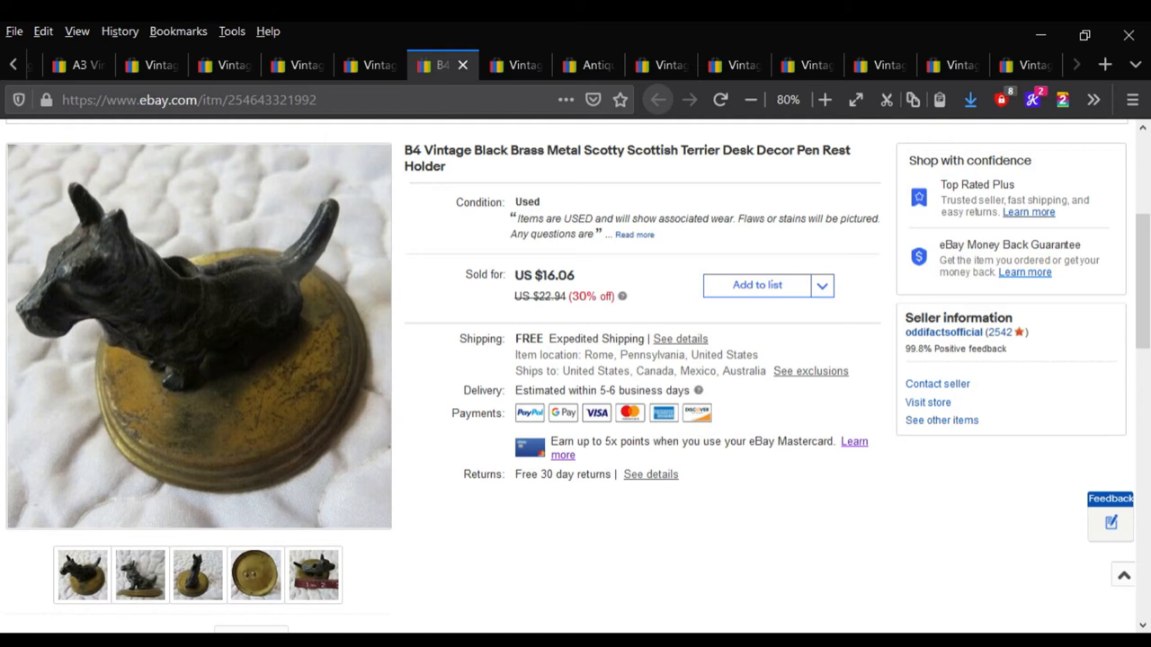
- Review the Southwest dress shirt at $20.44, then the copper filigree wall trim at $23.06
{"action": "left_click", "coordinate": [514, 65]}
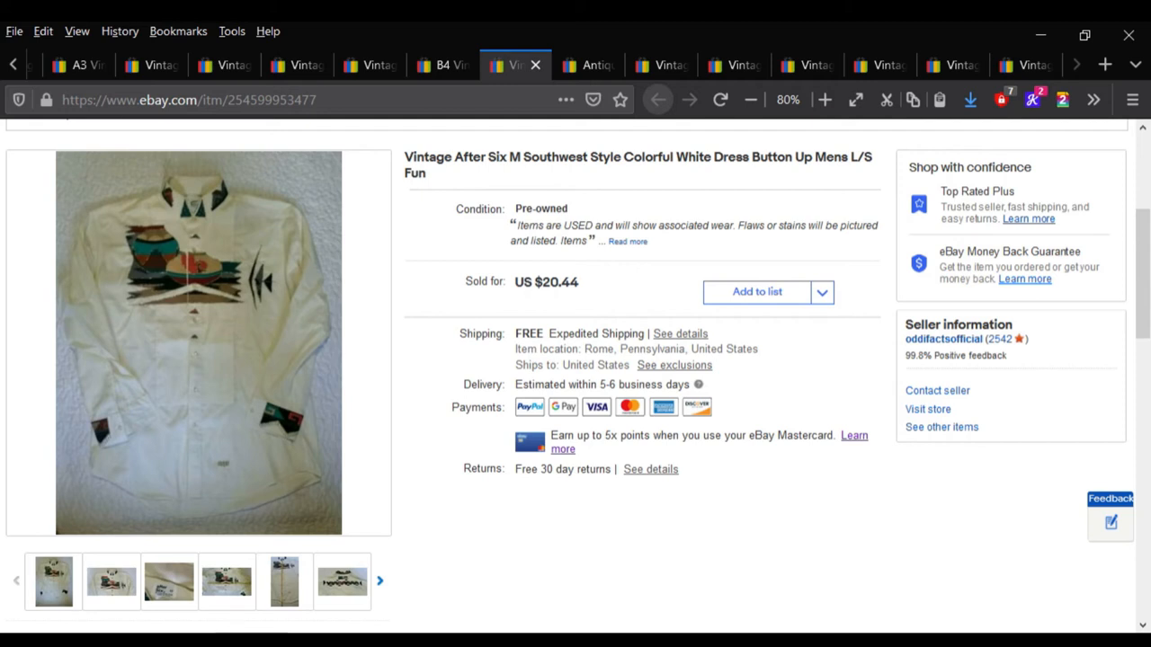
{"action": "left_click", "coordinate": [586, 65]}
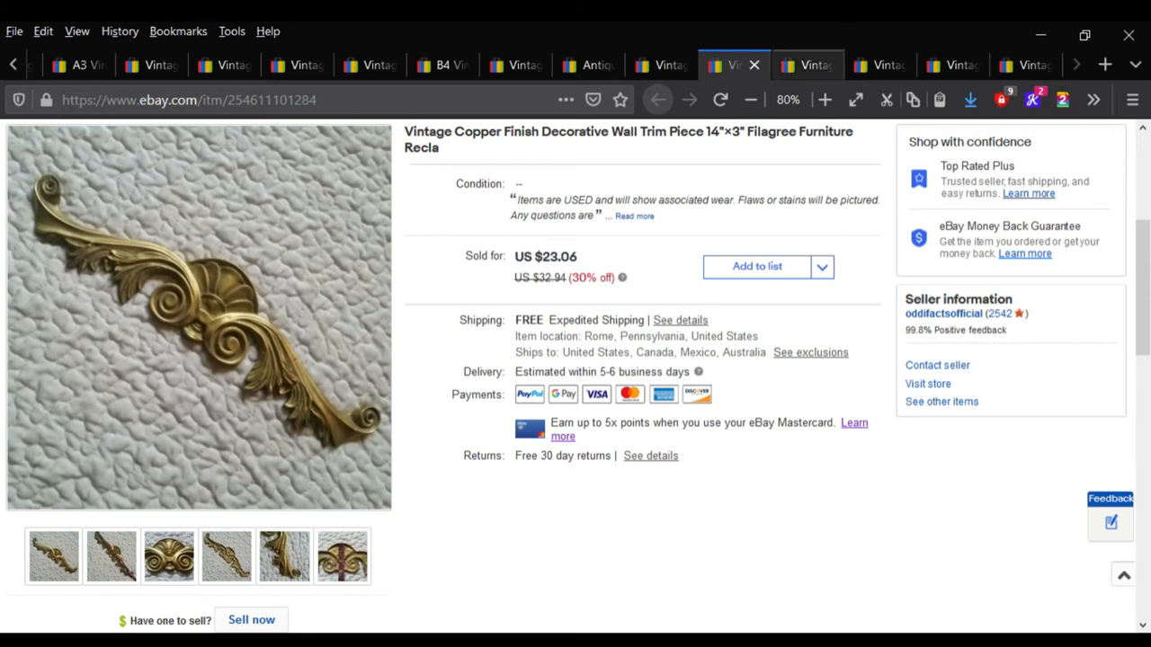
{"action": "left_click", "coordinate": [806, 64]}
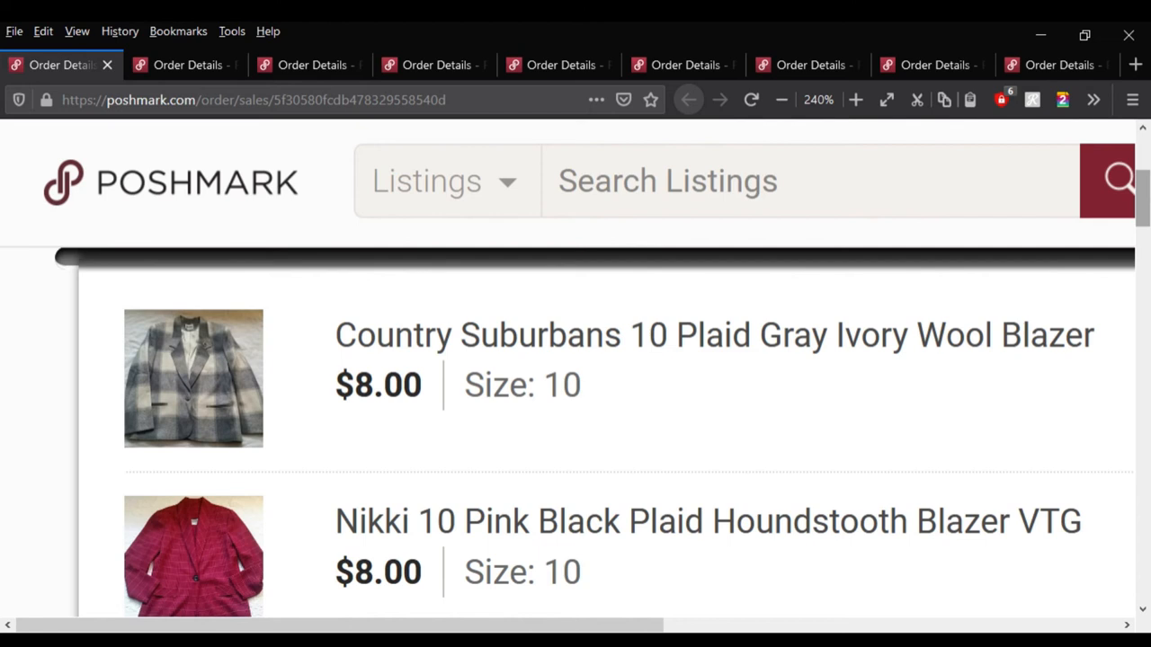
- Scroll the blazer bundle order to its $16.00 price, $2.95 fee and $8.25 earnings rows
{"action": "scroll", "scroll_direction": "down", "scroll_amount": 3}
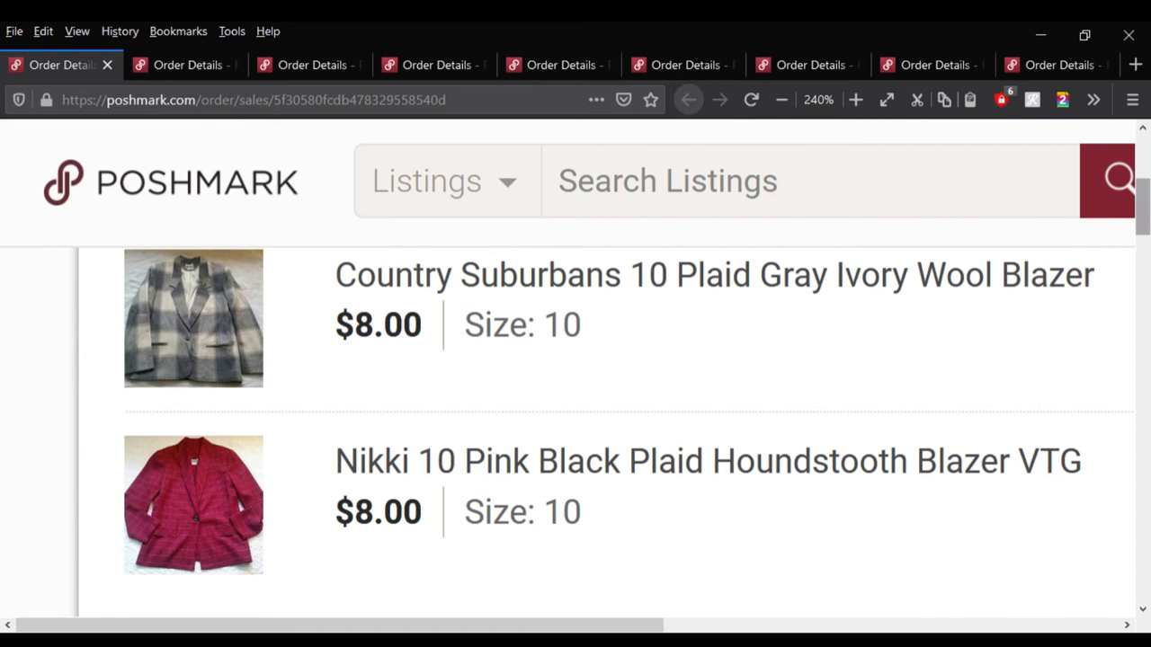
{"action": "scroll", "scroll_direction": "down", "scroll_amount": 3}
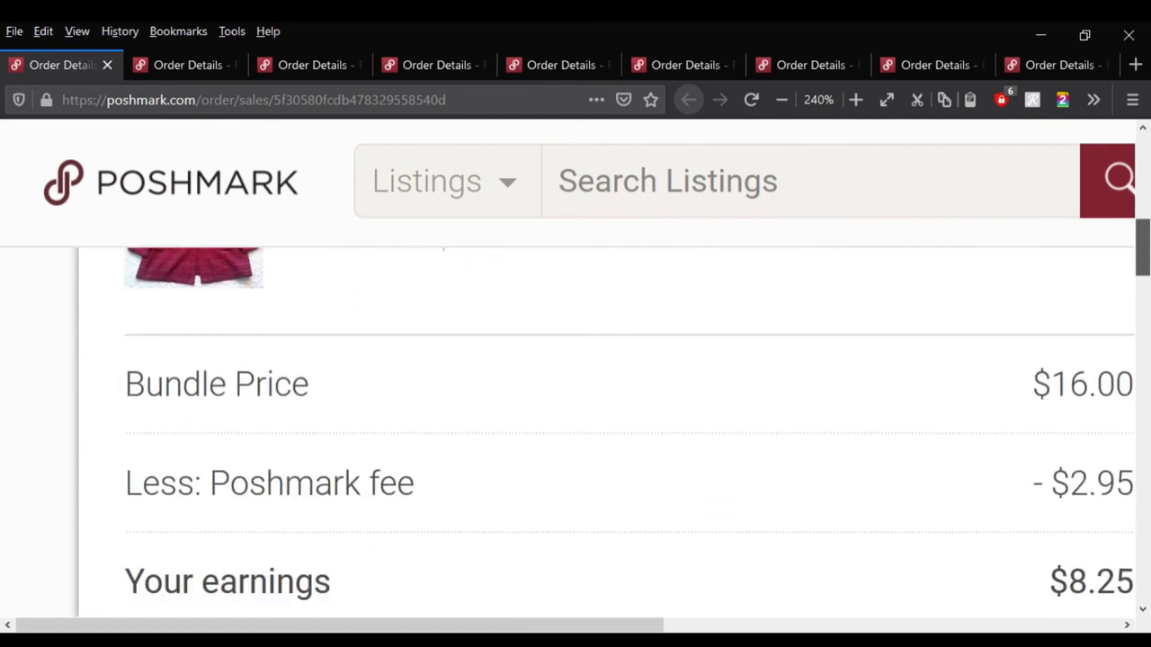
{"action": "scroll", "scroll_direction": "down", "scroll_amount": 3}
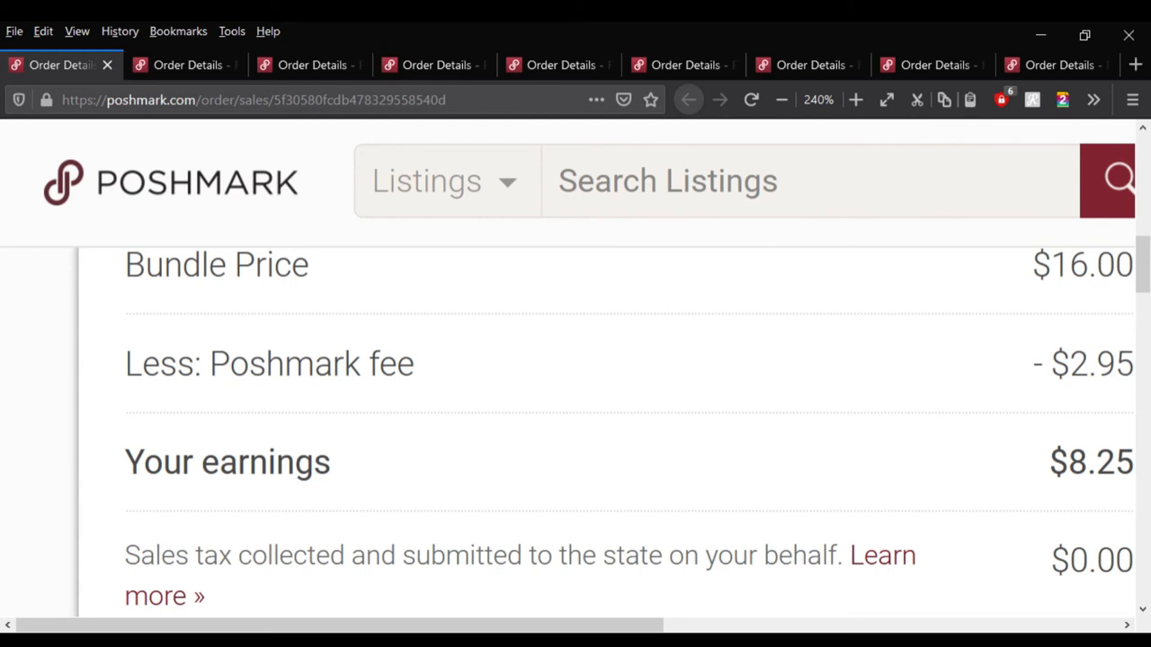
- Open the cream slip dress order and scroll to its $4.89 earnings after fee and shipping discount
{"action": "left_click", "coordinate": [184, 65]}
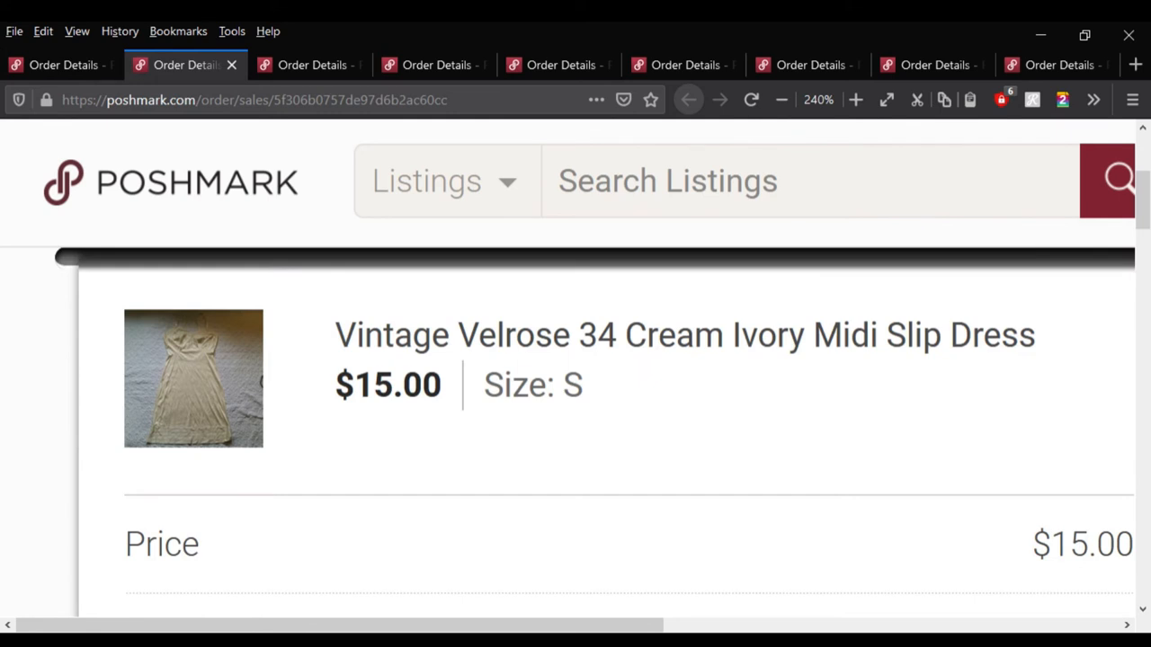
{"action": "scroll", "scroll_direction": "down", "scroll_amount": 3}
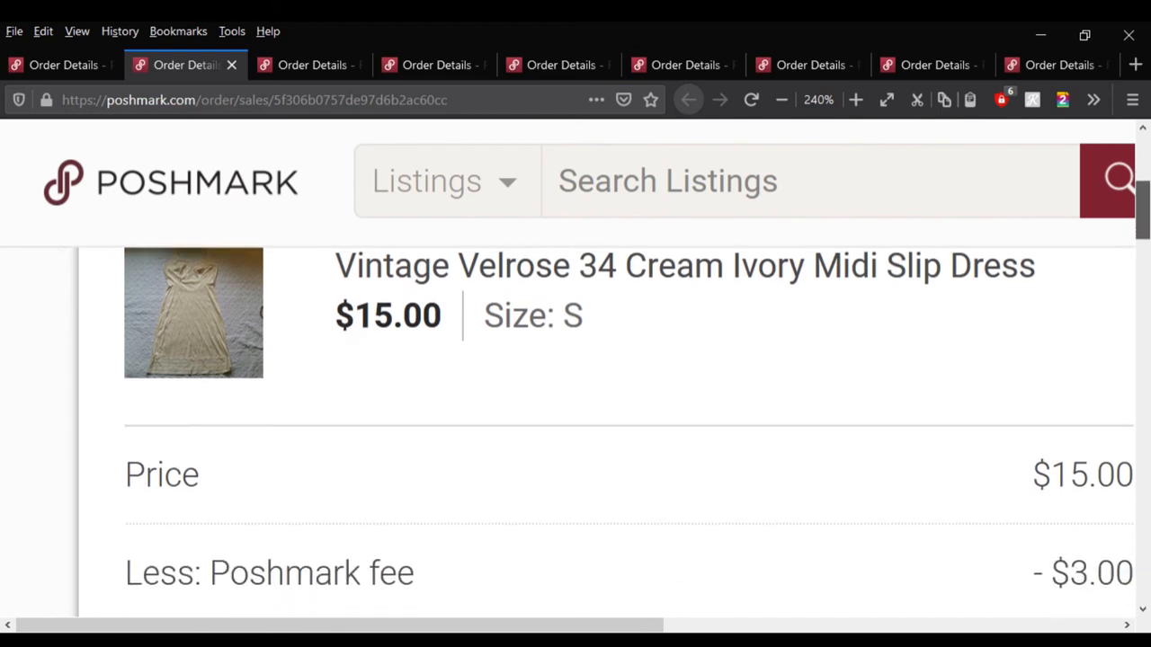
{"action": "scroll", "scroll_direction": "up", "scroll_amount": 3}
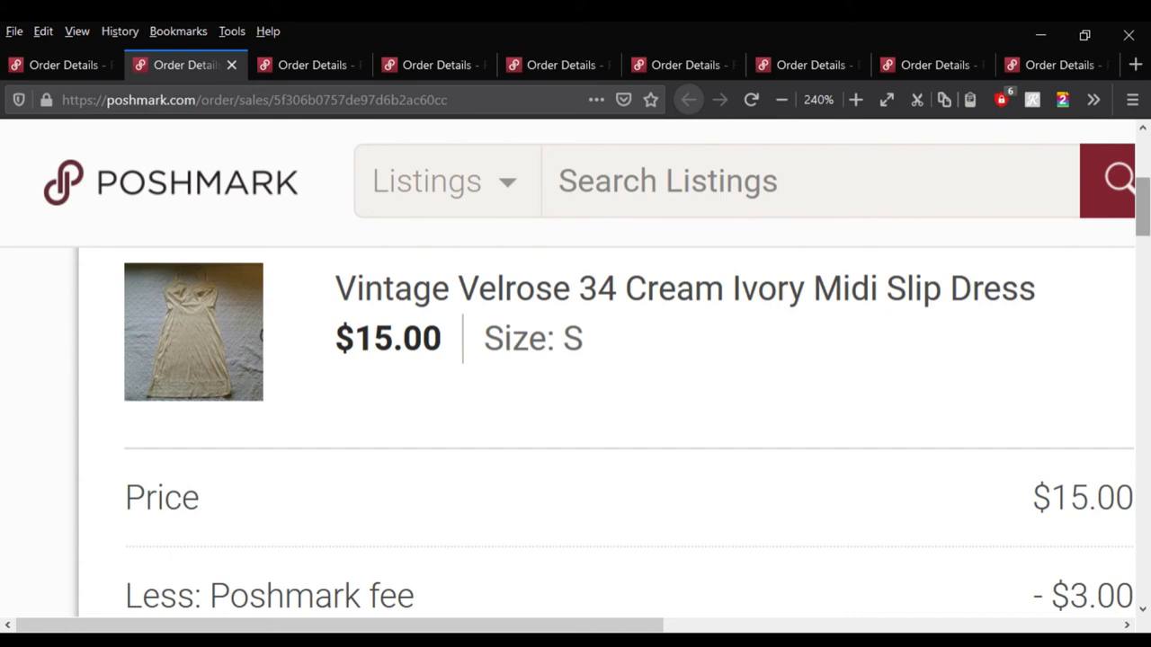
{"action": "scroll", "scroll_direction": "down", "scroll_amount": 3}
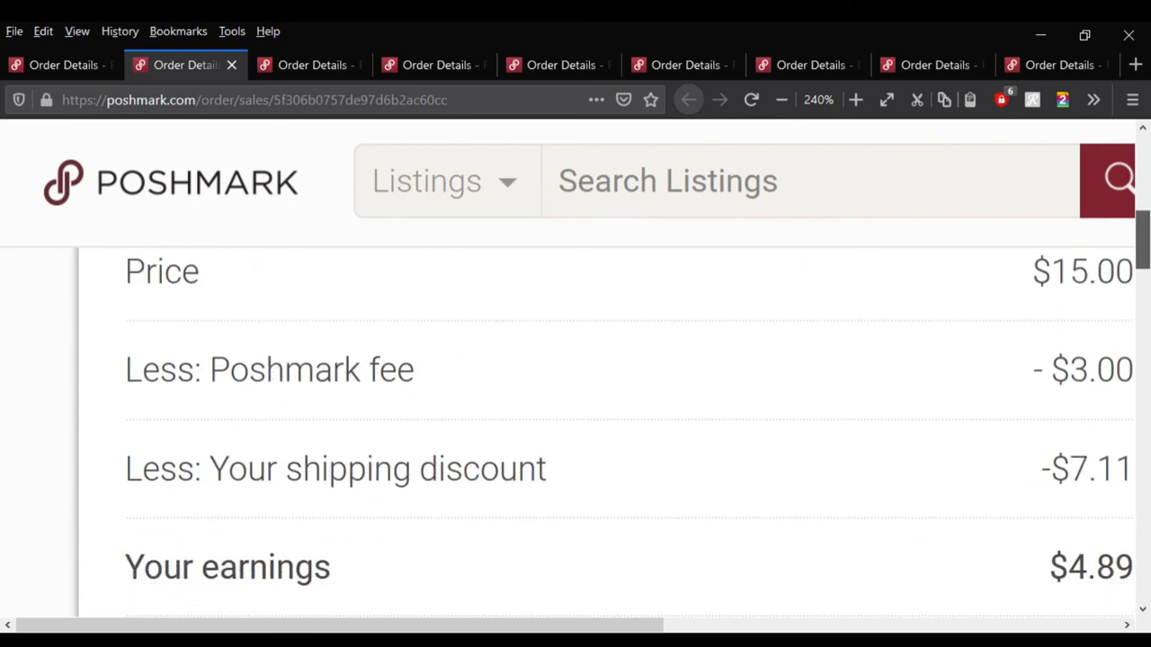
{"action": "scroll", "scroll_direction": "down", "scroll_amount": 3}
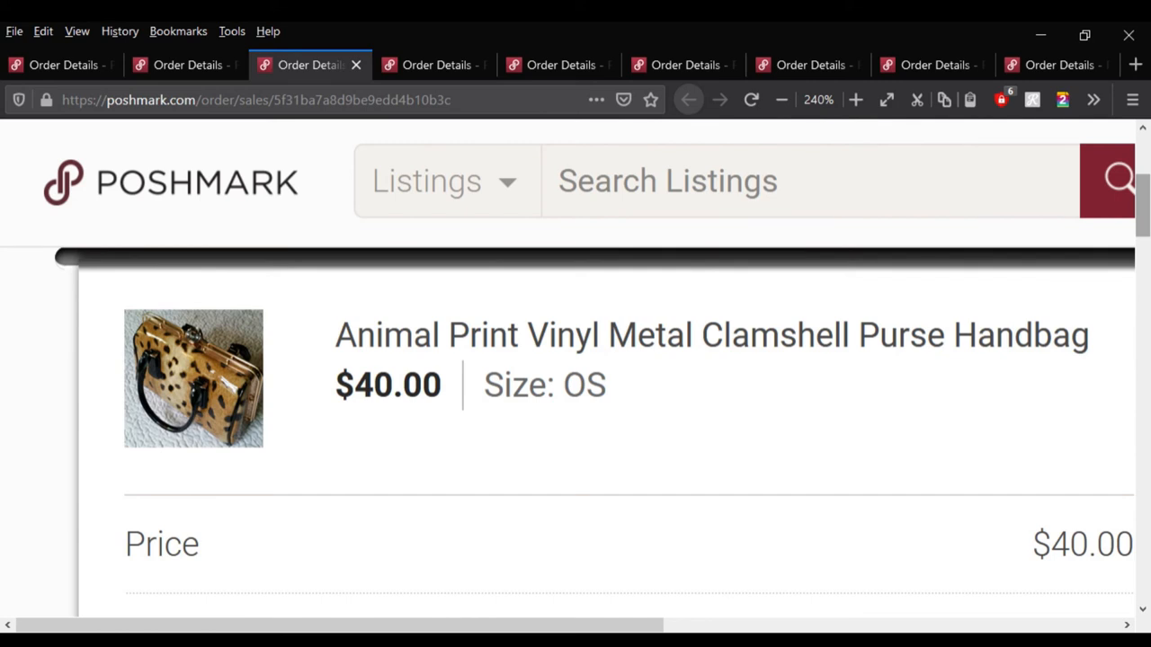
- Scroll the clamshell purse order to its $8.00 fee and $32.00 earnings rows
{"action": "scroll", "scroll_direction": "down", "scroll_amount": 3}
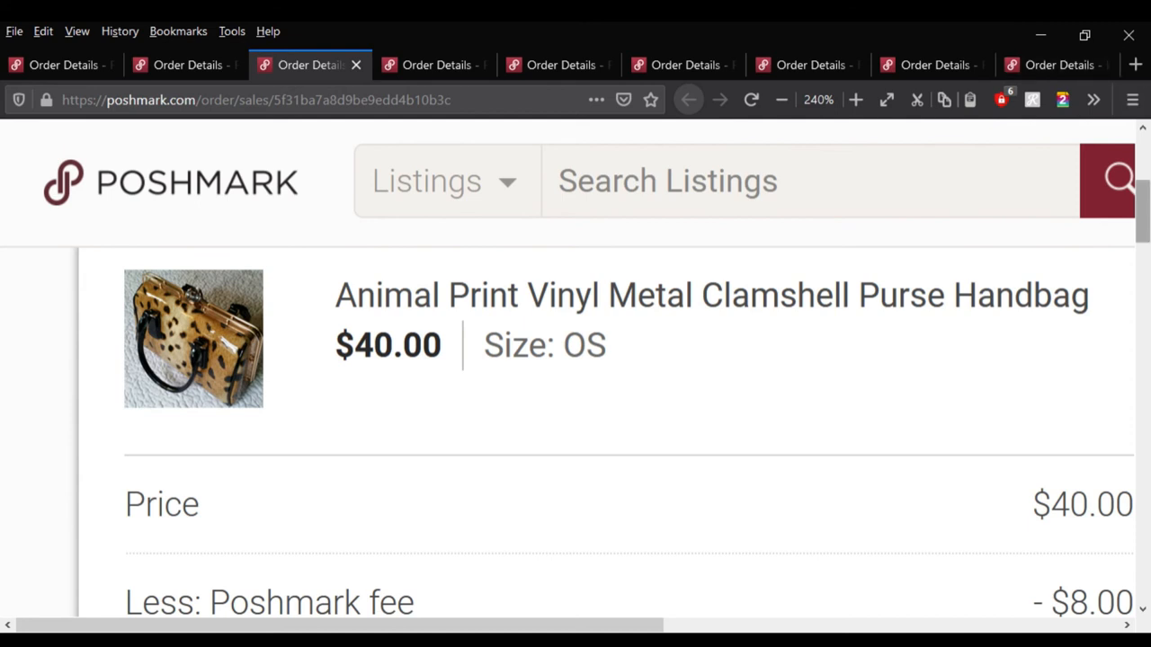
{"action": "scroll", "scroll_direction": "down", "scroll_amount": 3}
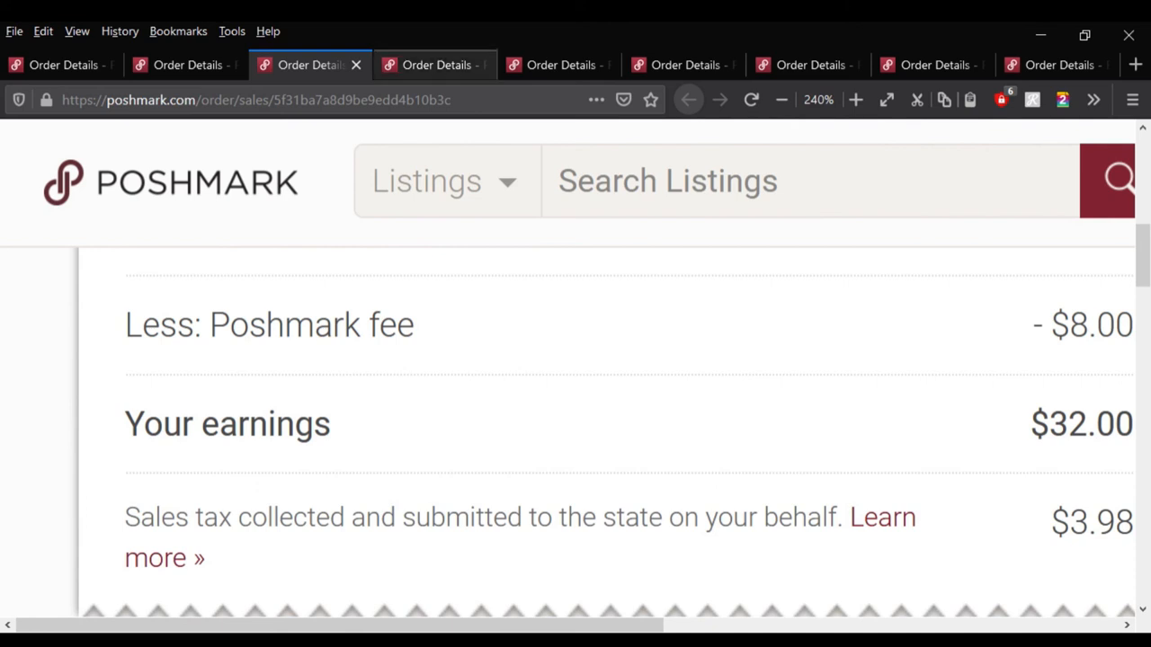
- Review the two-skirt bundle's five-star rating comment, then return to its $8.89 earnings row
{"action": "left_click", "coordinate": [435, 65]}
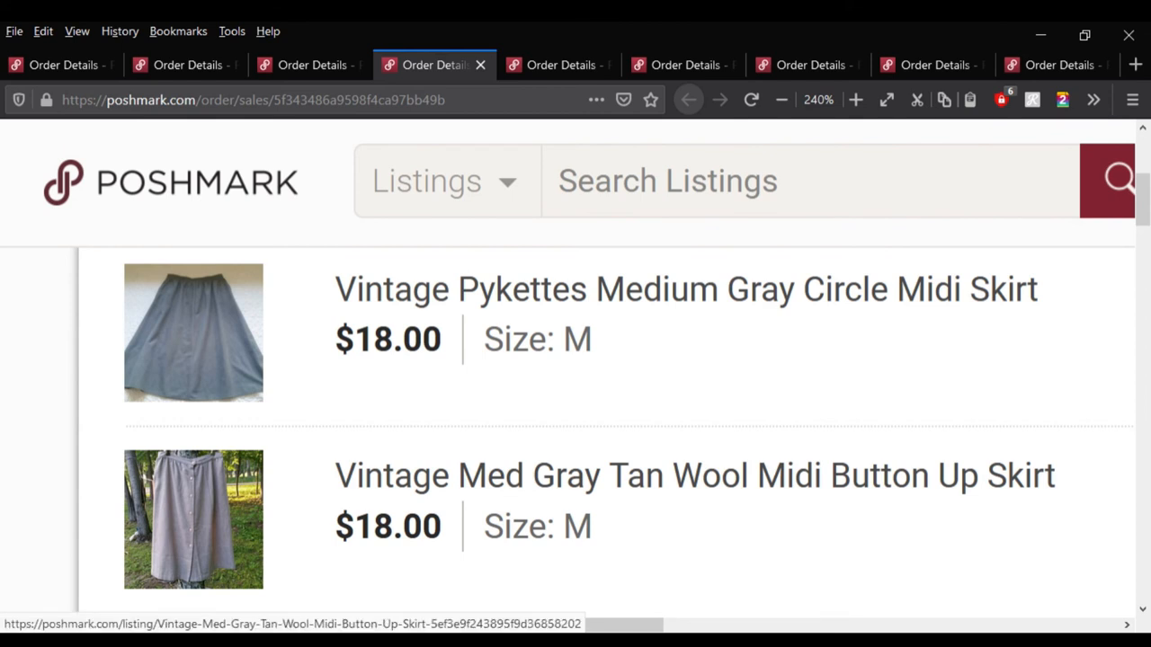
{"action": "scroll", "scroll_direction": "down", "scroll_amount": 3}
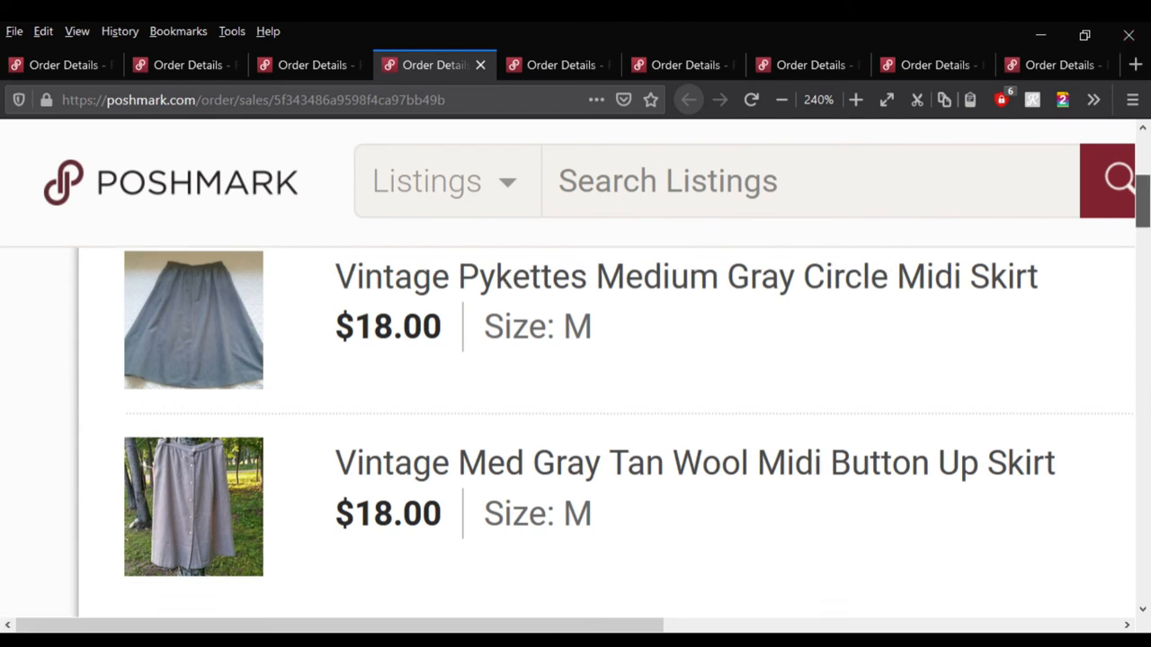
{"action": "scroll", "scroll_direction": "down", "scroll_amount": 3}
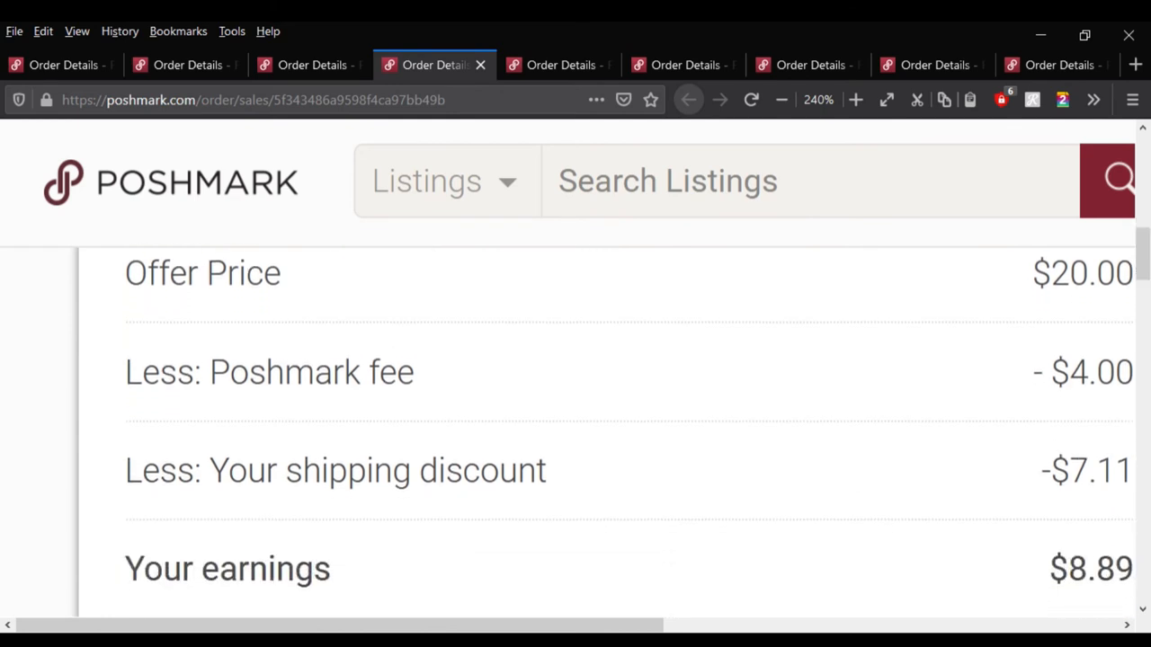
{"action": "scroll", "scroll_direction": "down", "scroll_amount": 3}
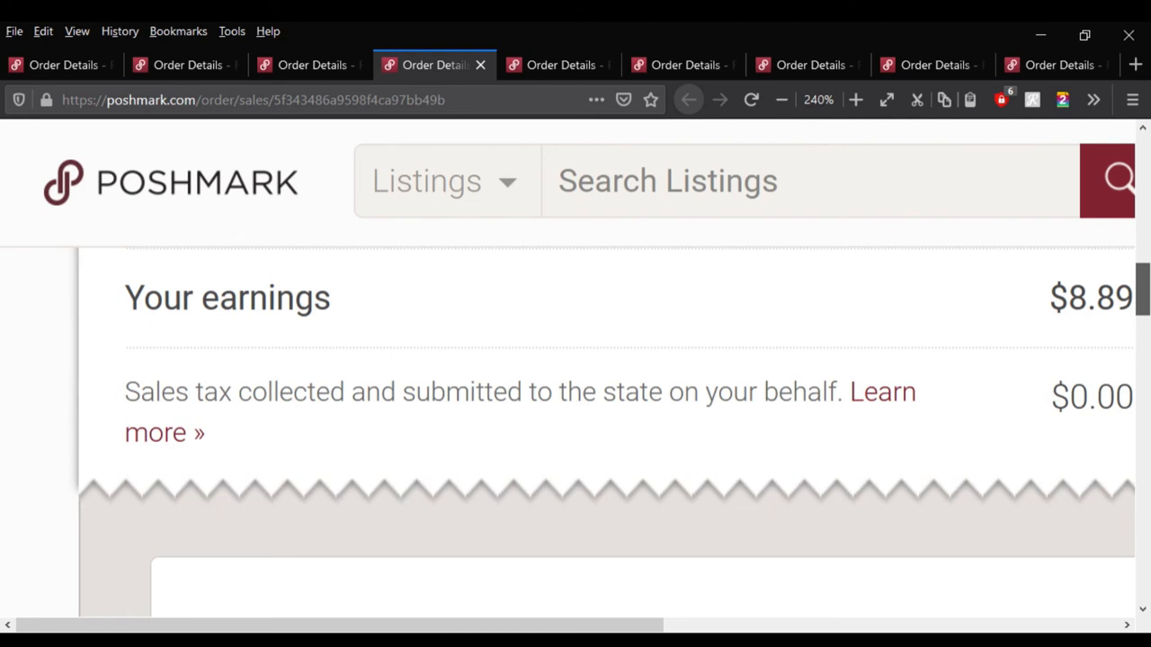
{"action": "scroll", "scroll_direction": "down", "scroll_amount": 3}
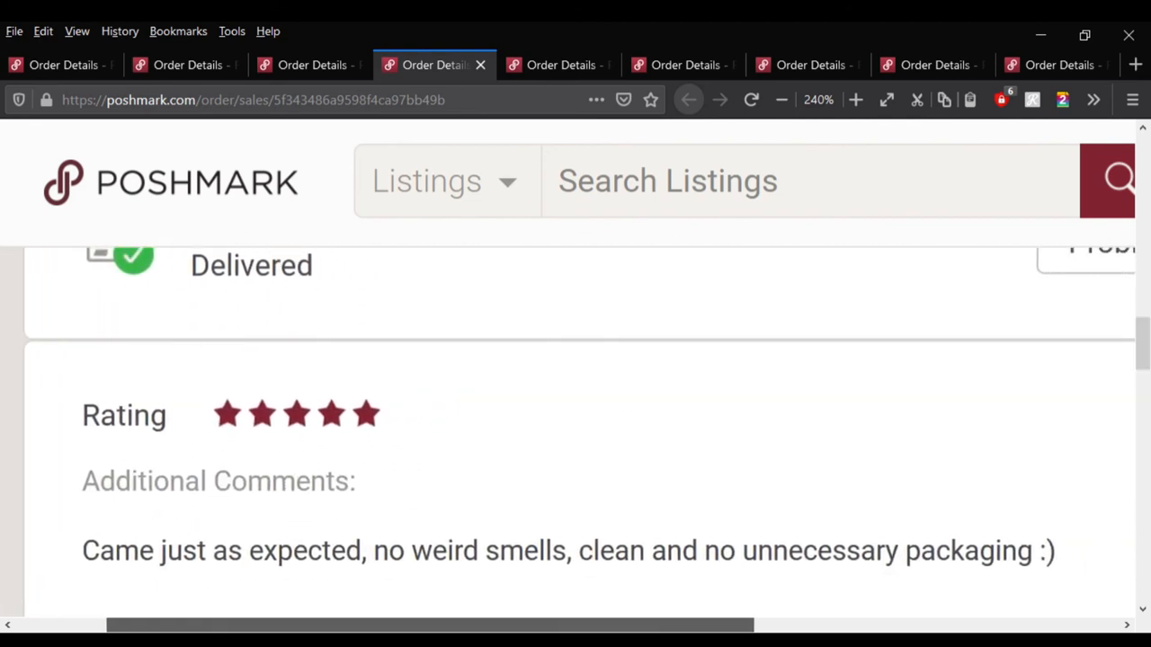
{"action": "scroll", "scroll_direction": "left", "scroll_amount": 3}
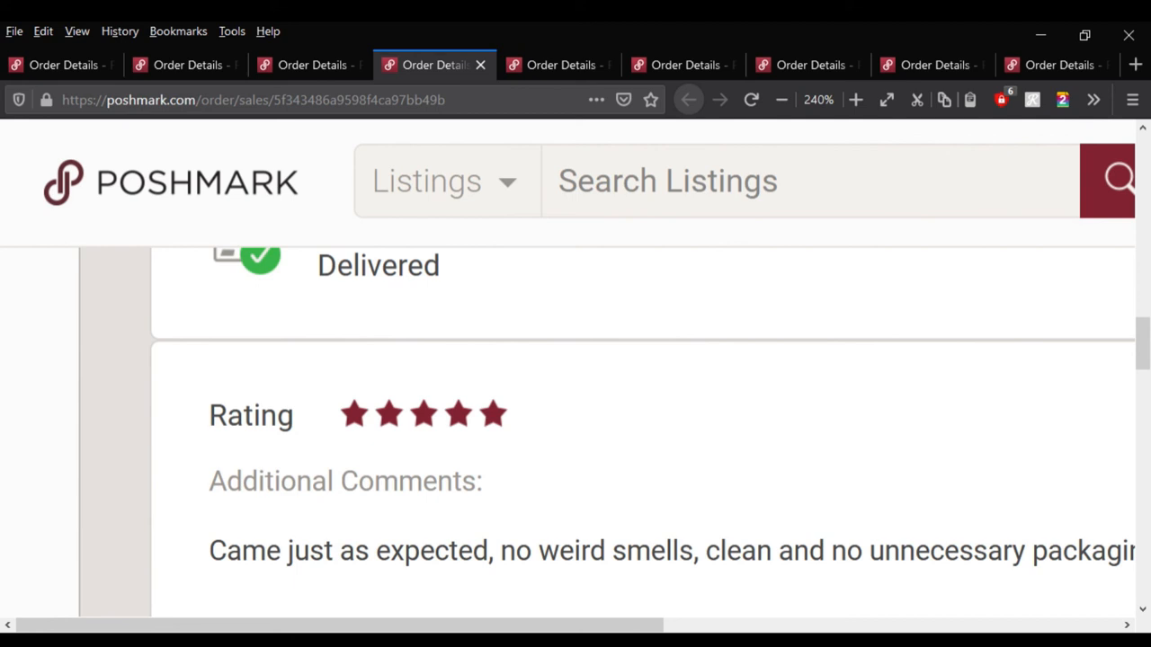
{"action": "scroll", "scroll_direction": "up", "scroll_amount": 3}
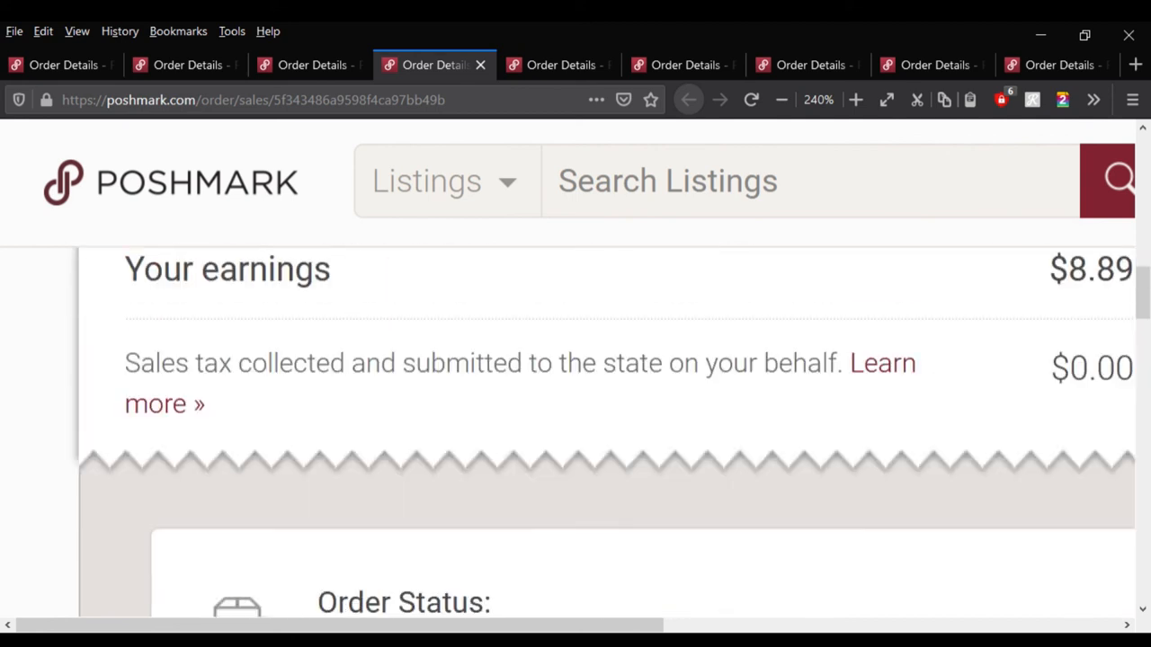
- Review the Eddie Bauer hoodie order: $15.00 price, $7.11 shipping discount, highlighting $4.89 earnings
{"action": "left_click", "coordinate": [557, 64]}
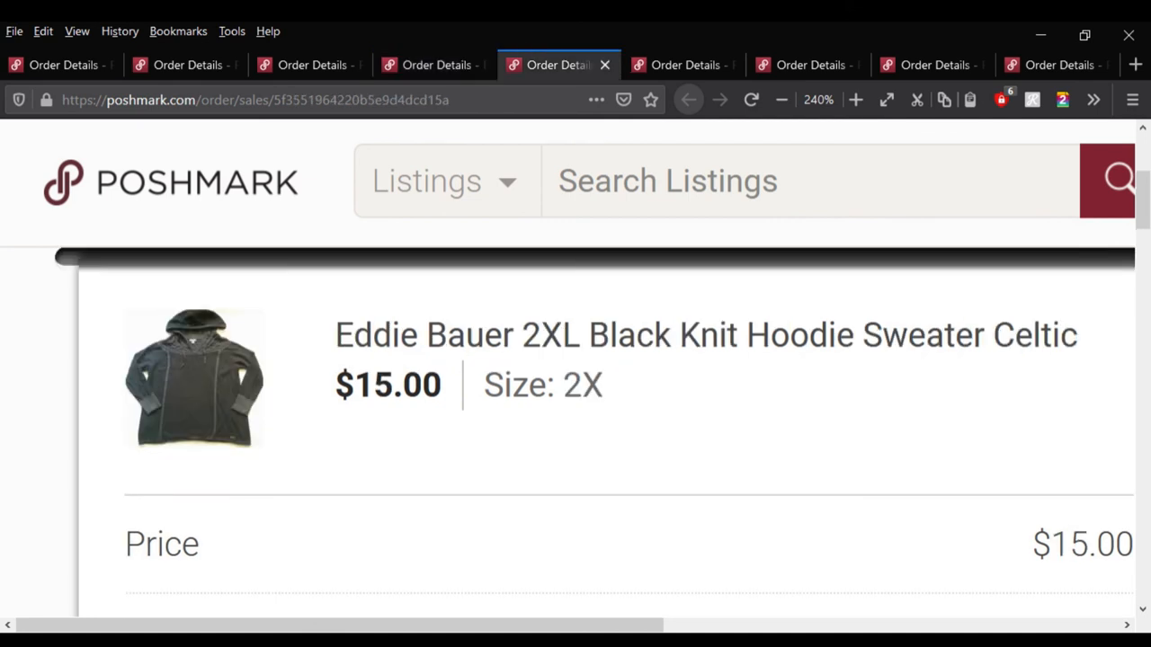
{"action": "scroll", "scroll_direction": "down", "scroll_amount": 3}
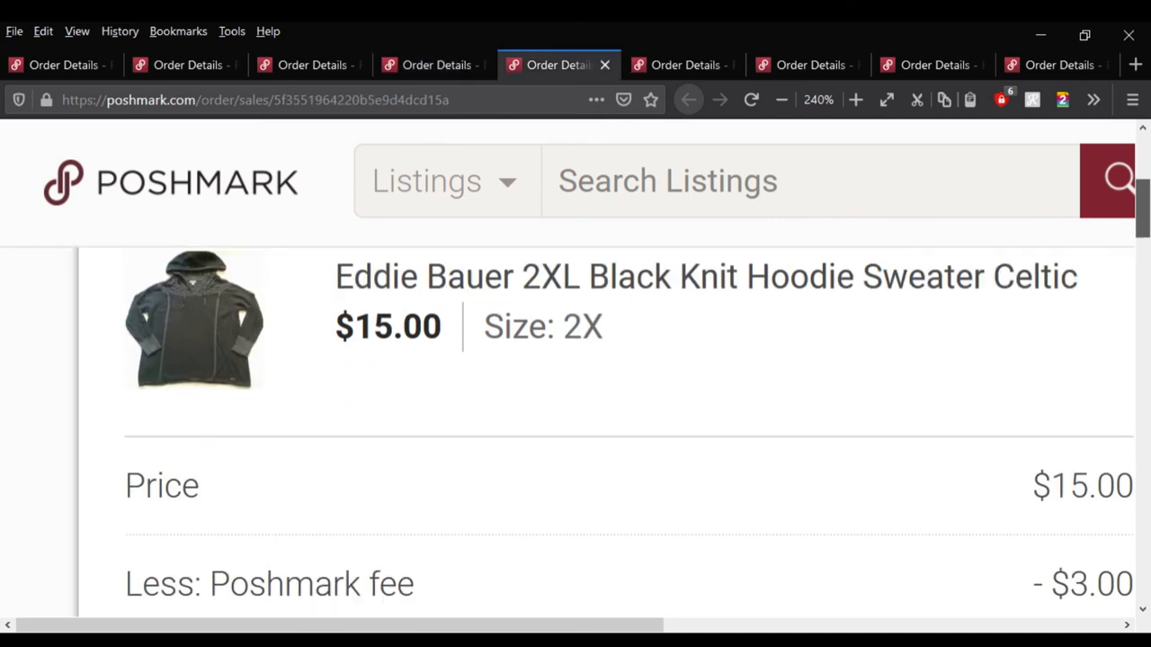
{"action": "scroll", "scroll_direction": "down", "scroll_amount": 3}
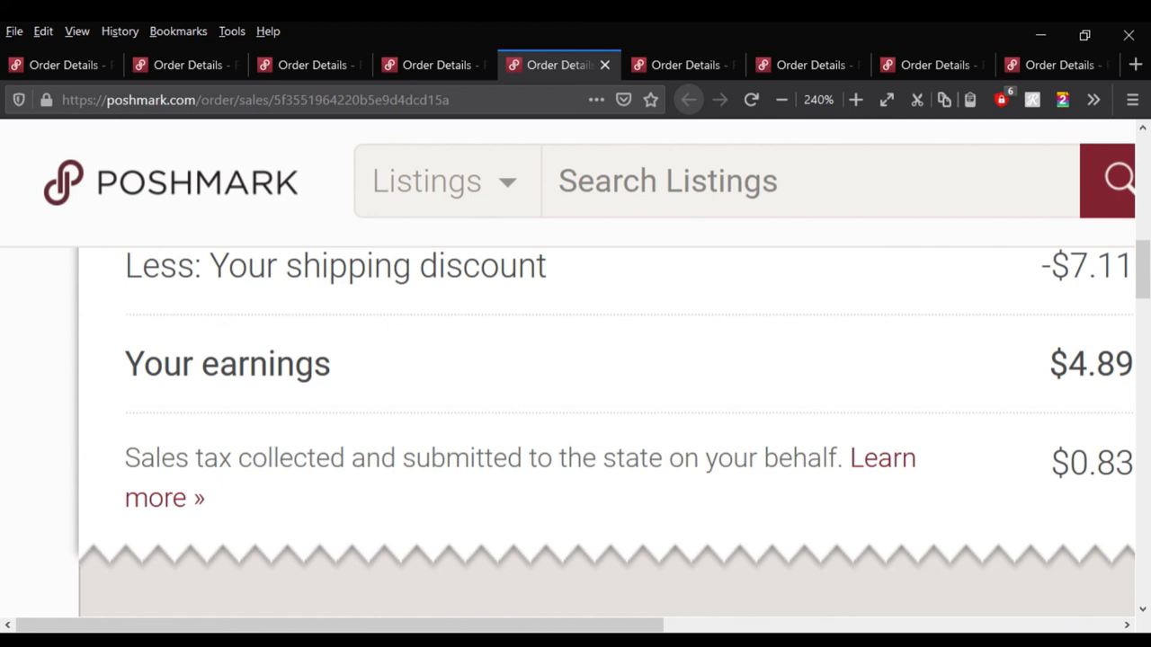
{"action": "double_click", "coordinate": [1090, 363]}
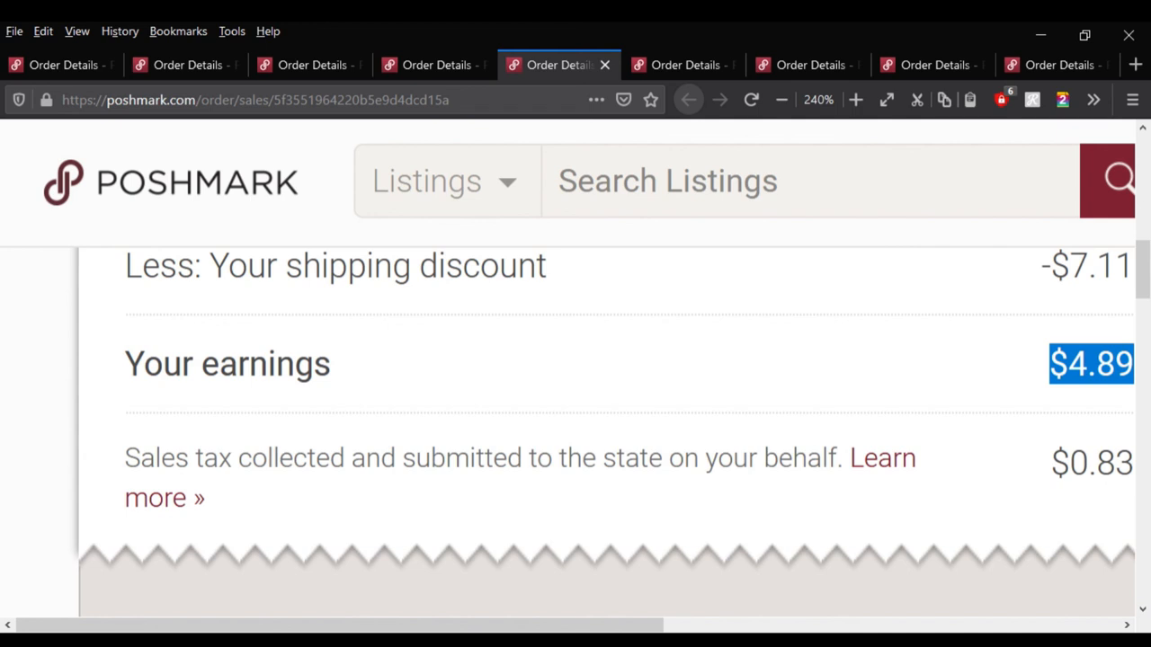
- Review the Victoria's Secret pink velour hoodie order: $15.00 price, $3.00 fee, $12.00 earnings
{"action": "left_click", "coordinate": [682, 64]}
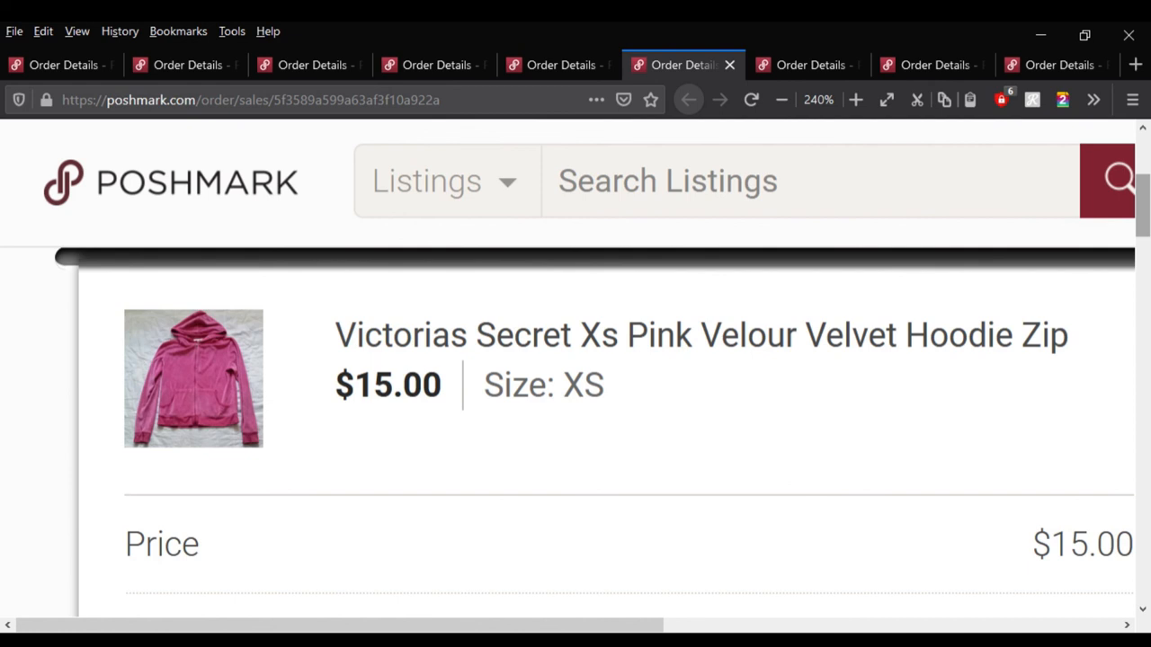
{"action": "scroll", "scroll_direction": "down", "scroll_amount": 3}
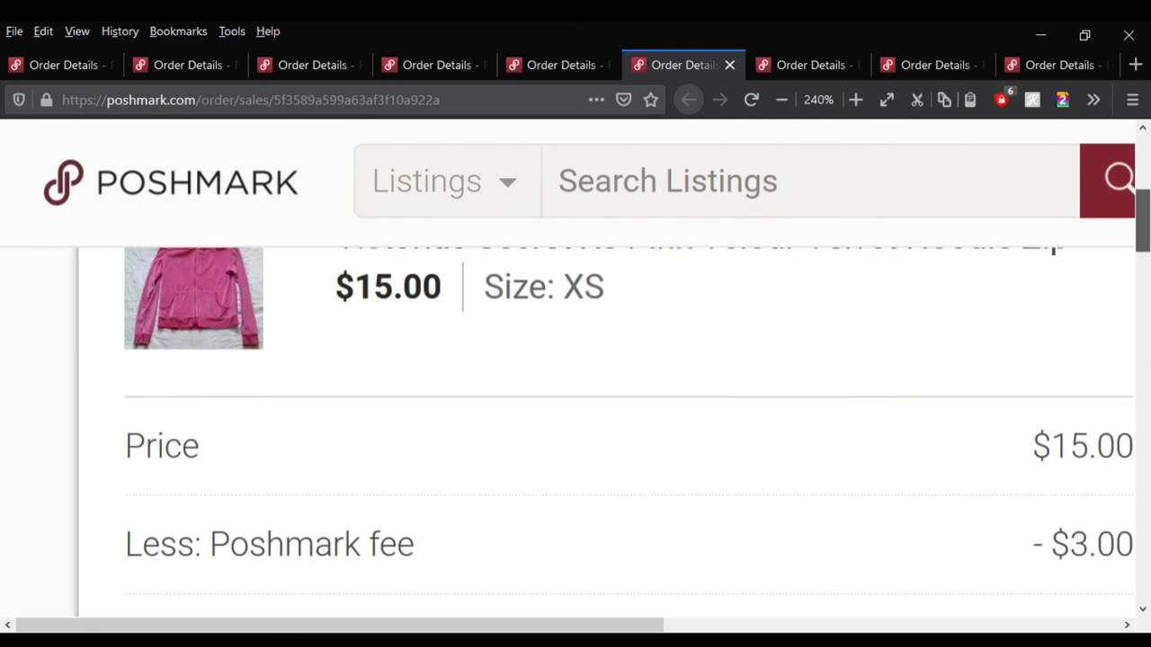
{"action": "scroll", "scroll_direction": "down", "scroll_amount": 3}
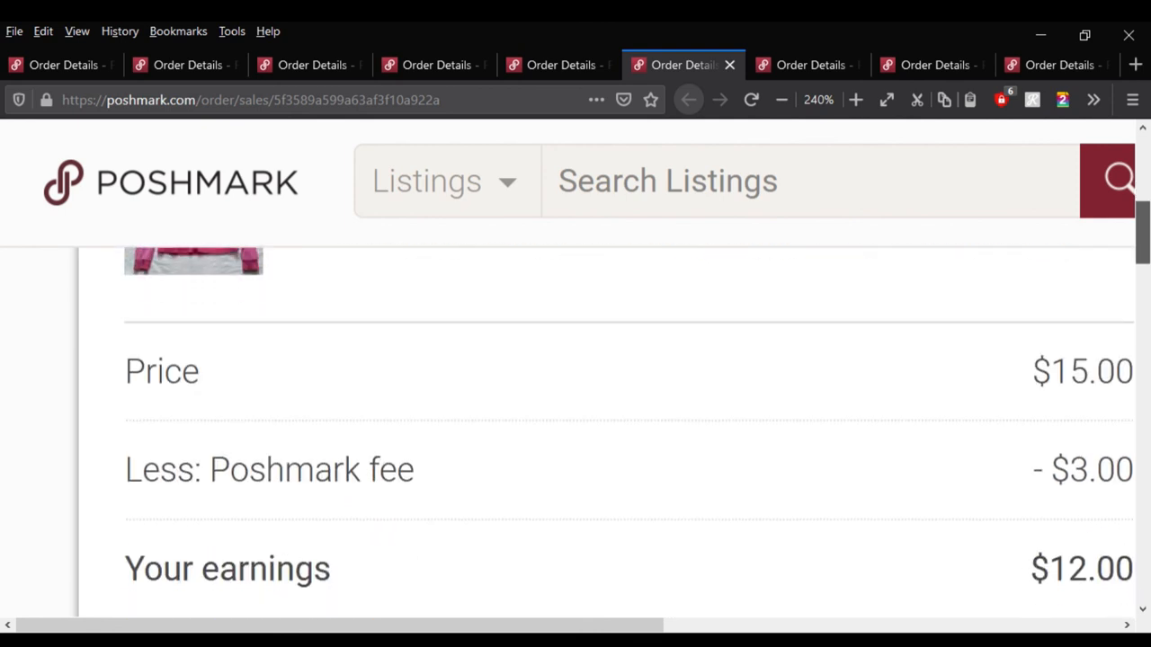
{"action": "scroll", "scroll_direction": "down", "scroll_amount": 3}
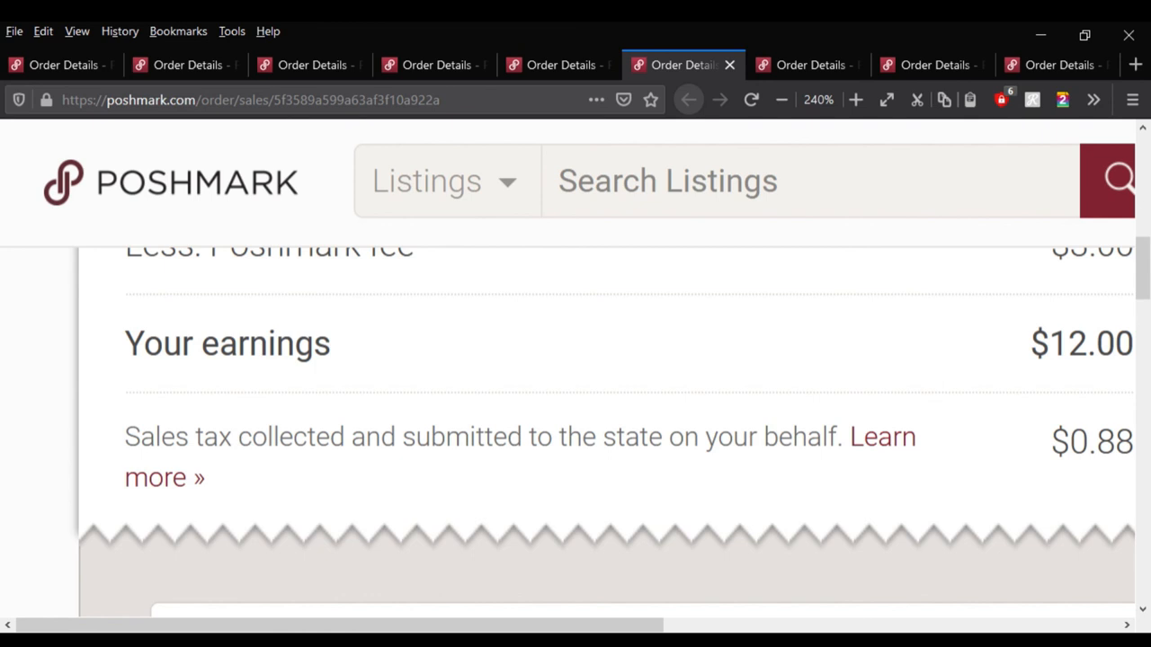
- Review the Denim&Supply Ralph Lauren macrame top order: $17.00 price, $3.40 fee, $13.60 earnings
{"action": "left_click", "coordinate": [805, 64]}
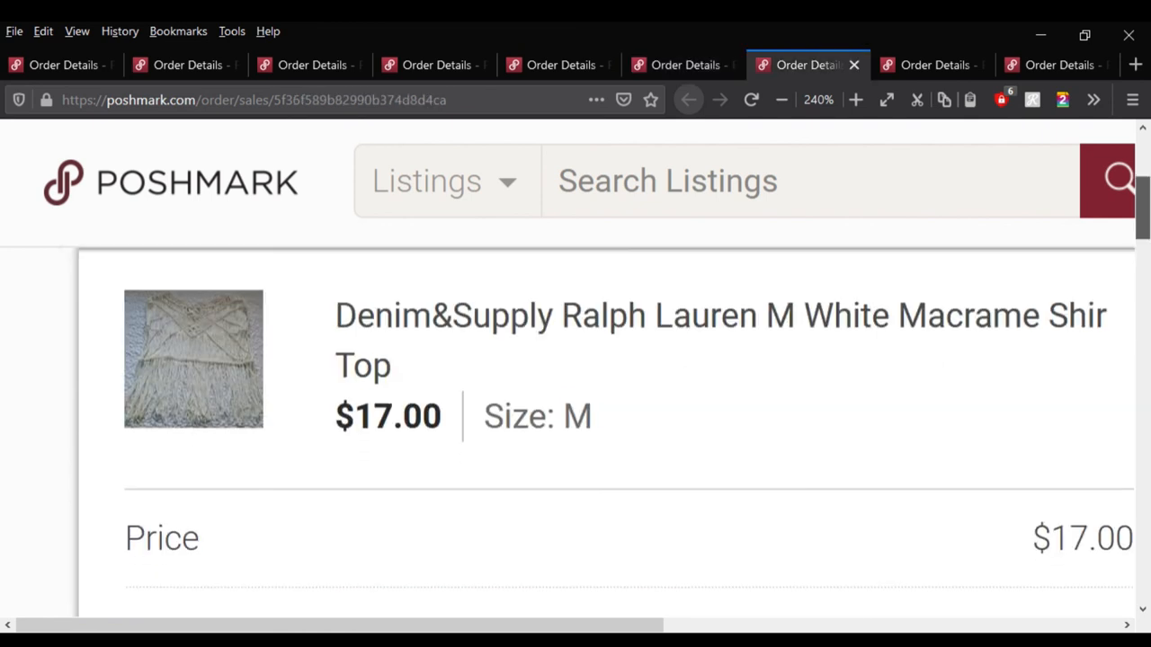
{"action": "scroll", "scroll_direction": "down", "scroll_amount": 3}
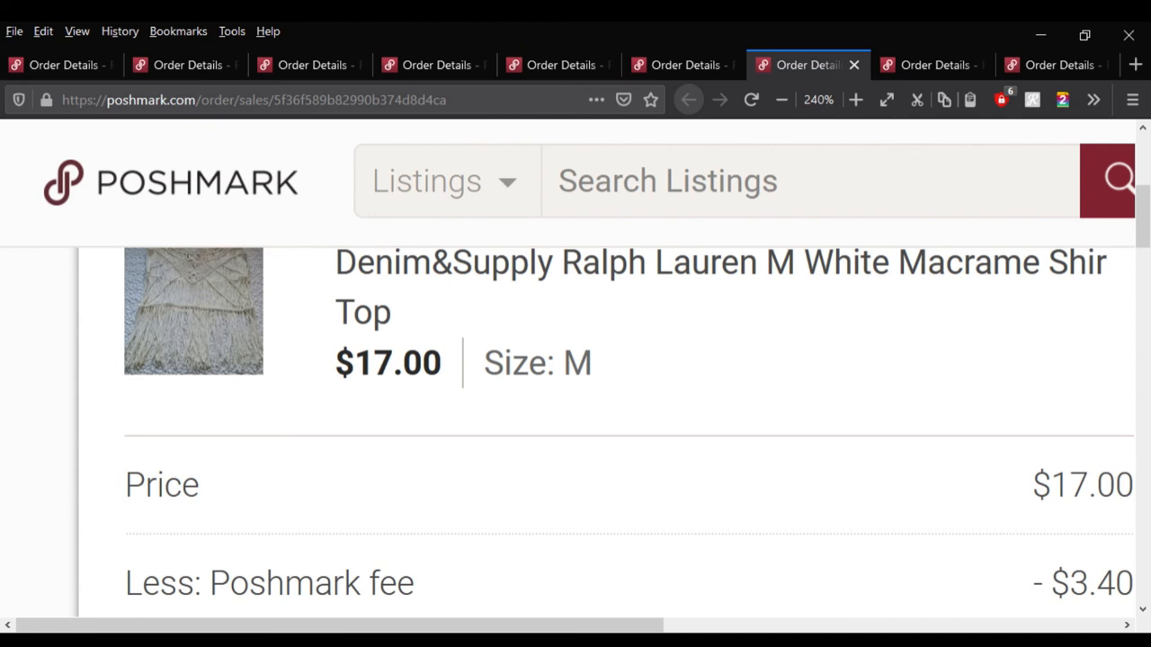
{"action": "scroll", "scroll_direction": "down", "scroll_amount": 3}
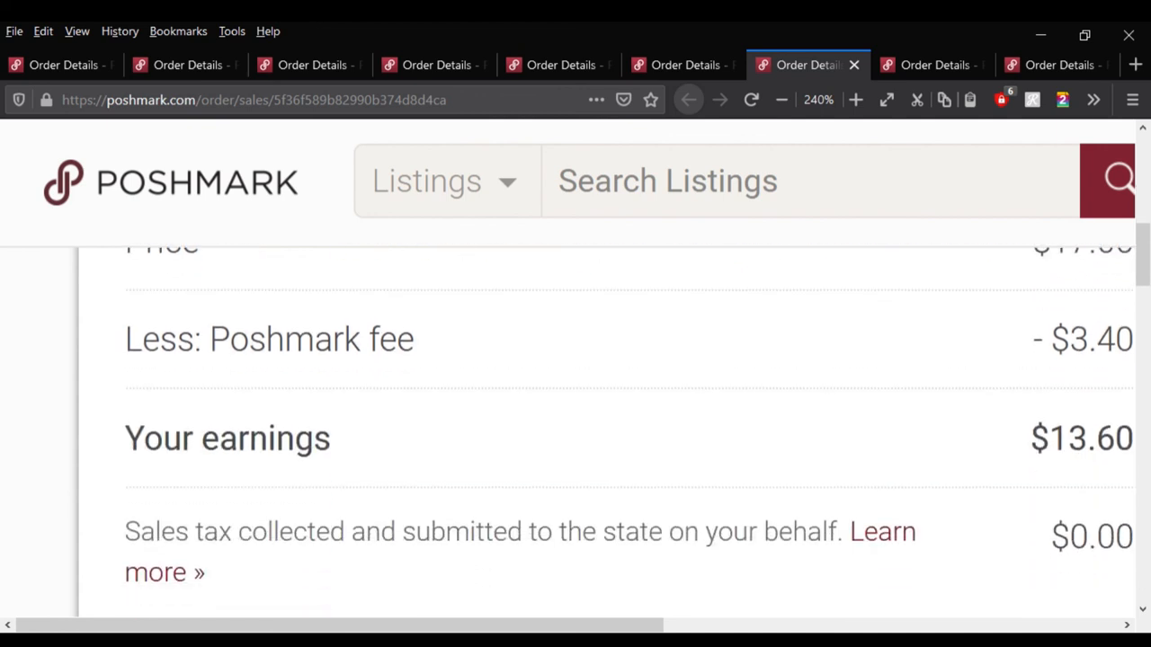
- Review the BLUXE lace bra set order down to its $9.88 earnings row
{"action": "left_click", "coordinate": [932, 64]}
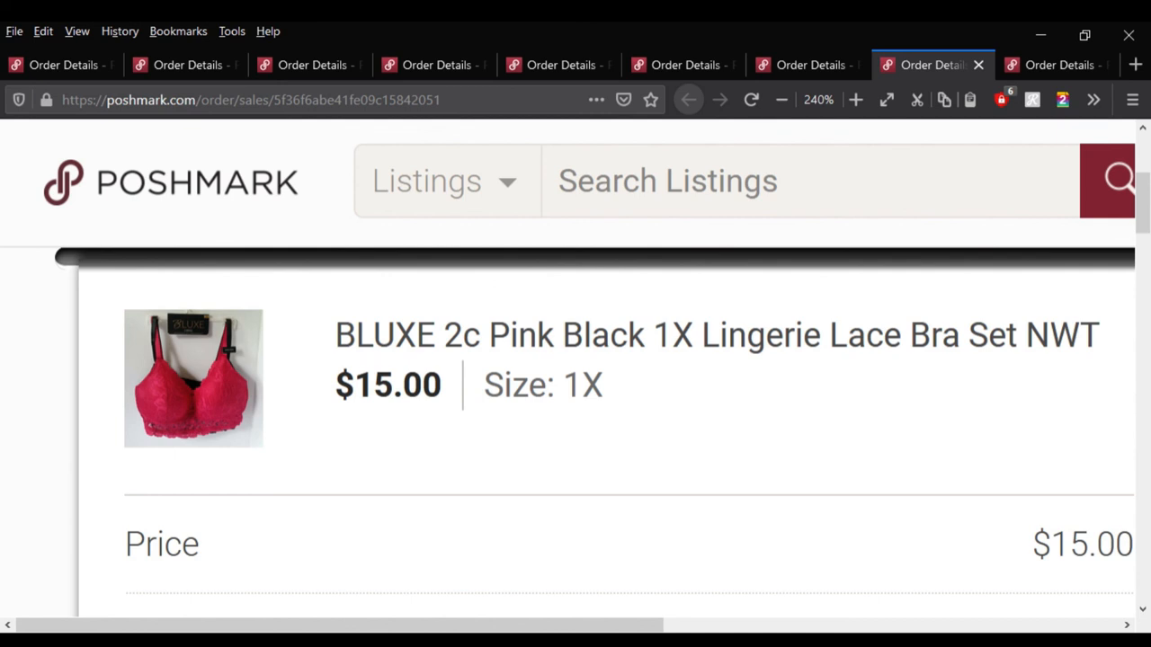
{"action": "scroll", "scroll_direction": "down", "scroll_amount": 3}
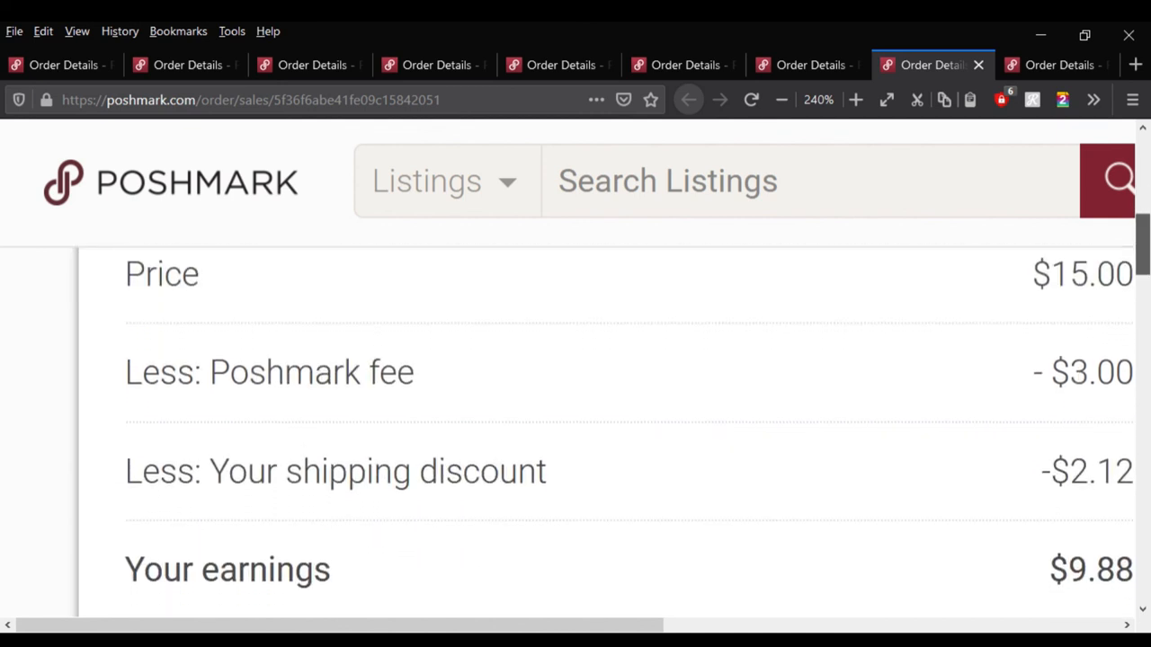
{"action": "scroll", "scroll_direction": "down", "scroll_amount": 3}
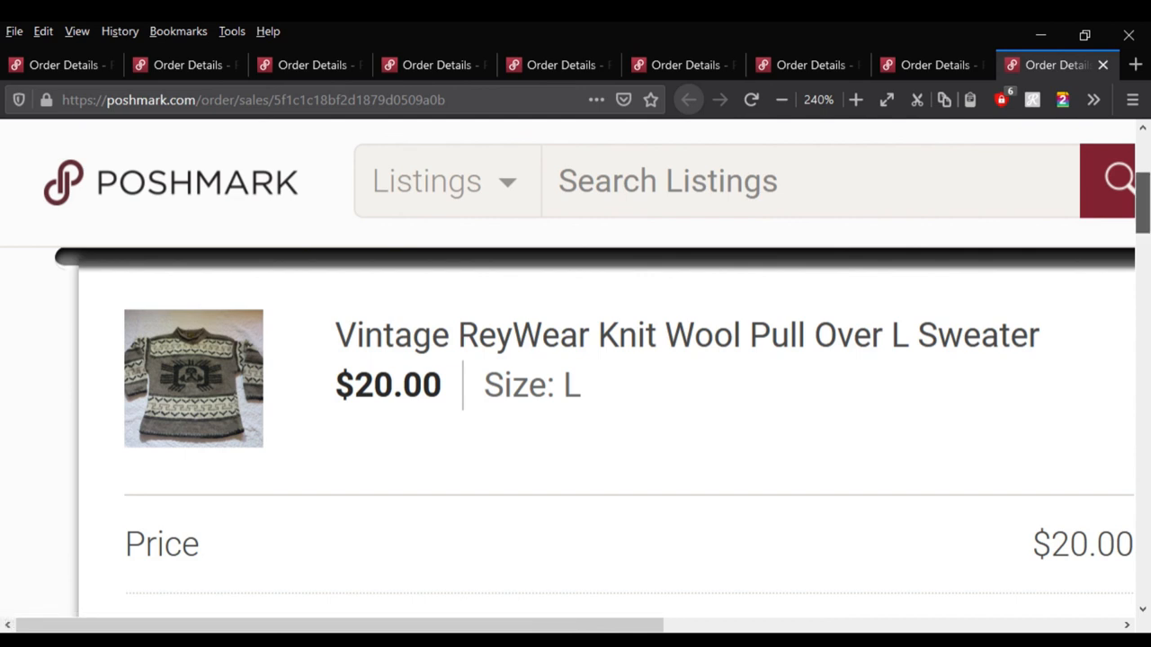
{"action": "scroll", "scroll_direction": "down", "scroll_amount": 3}
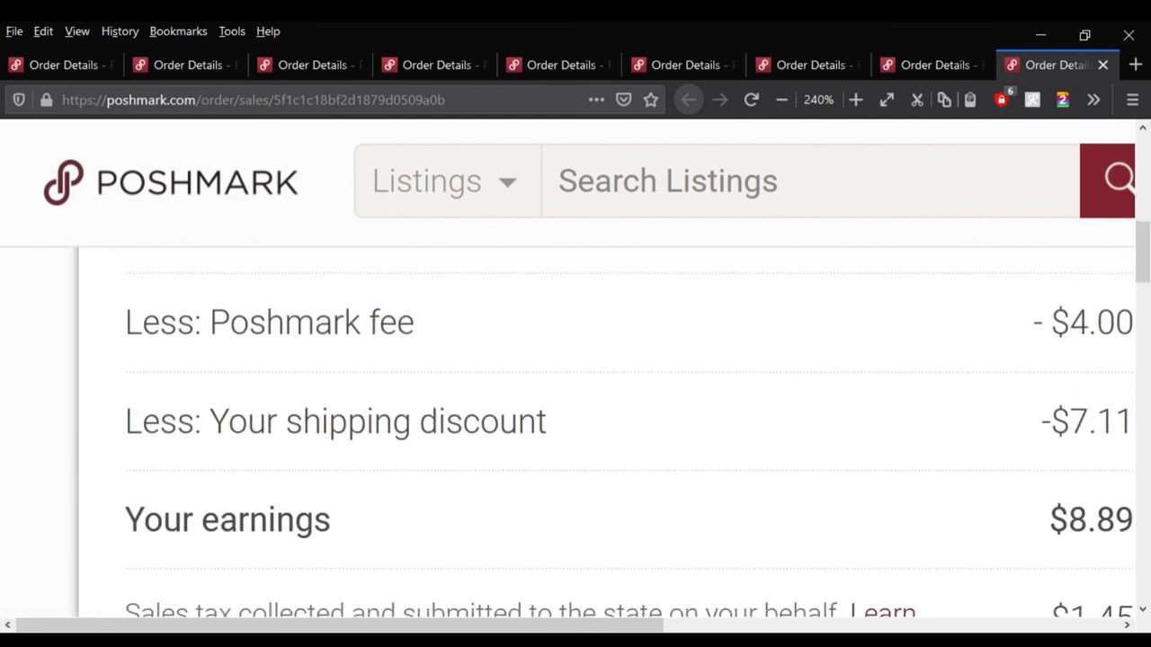